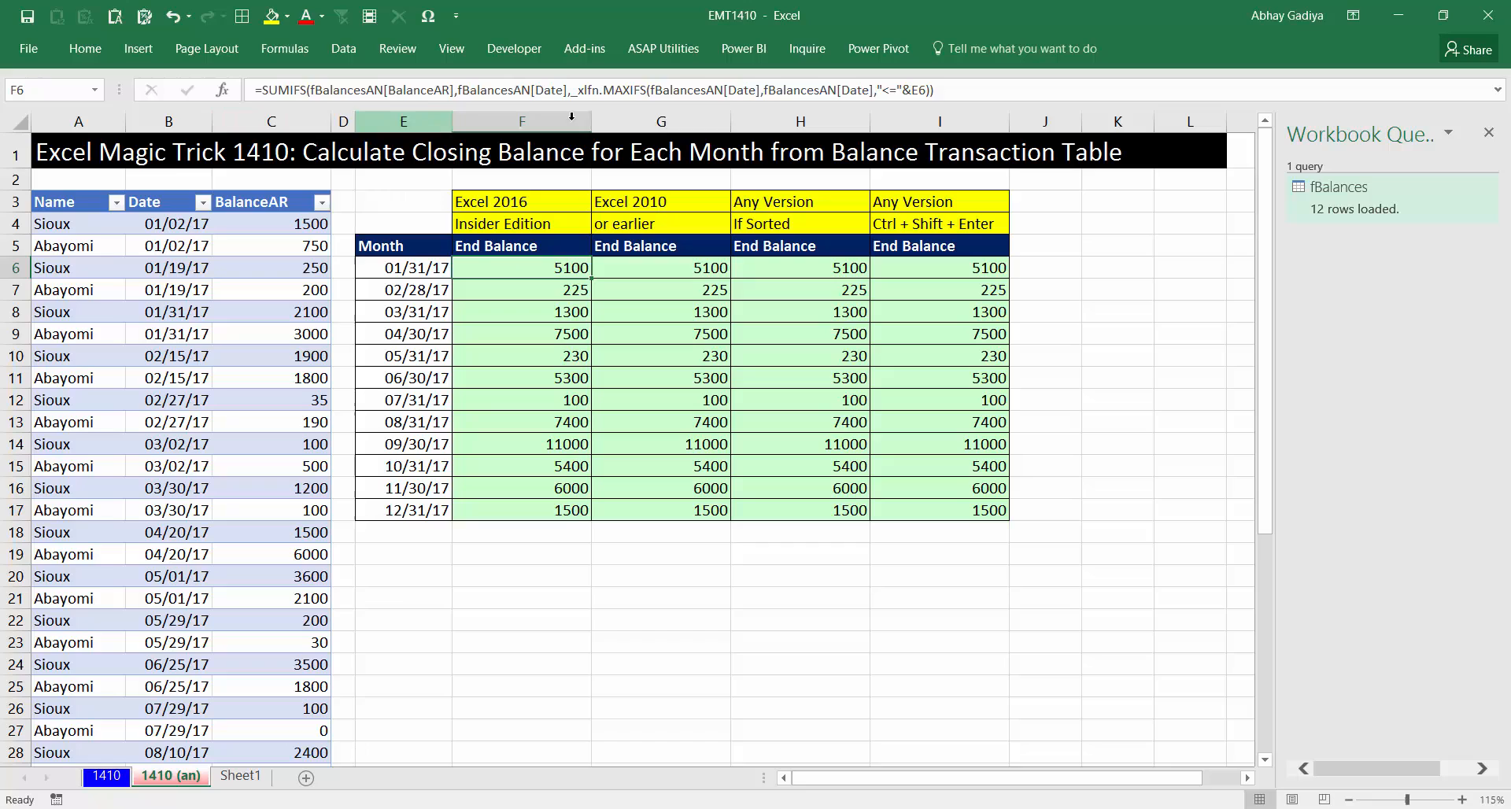
Compare the Excel 2010 and array balance formulas, then preview fBalances at its Changed Type step
left_click(661, 268)
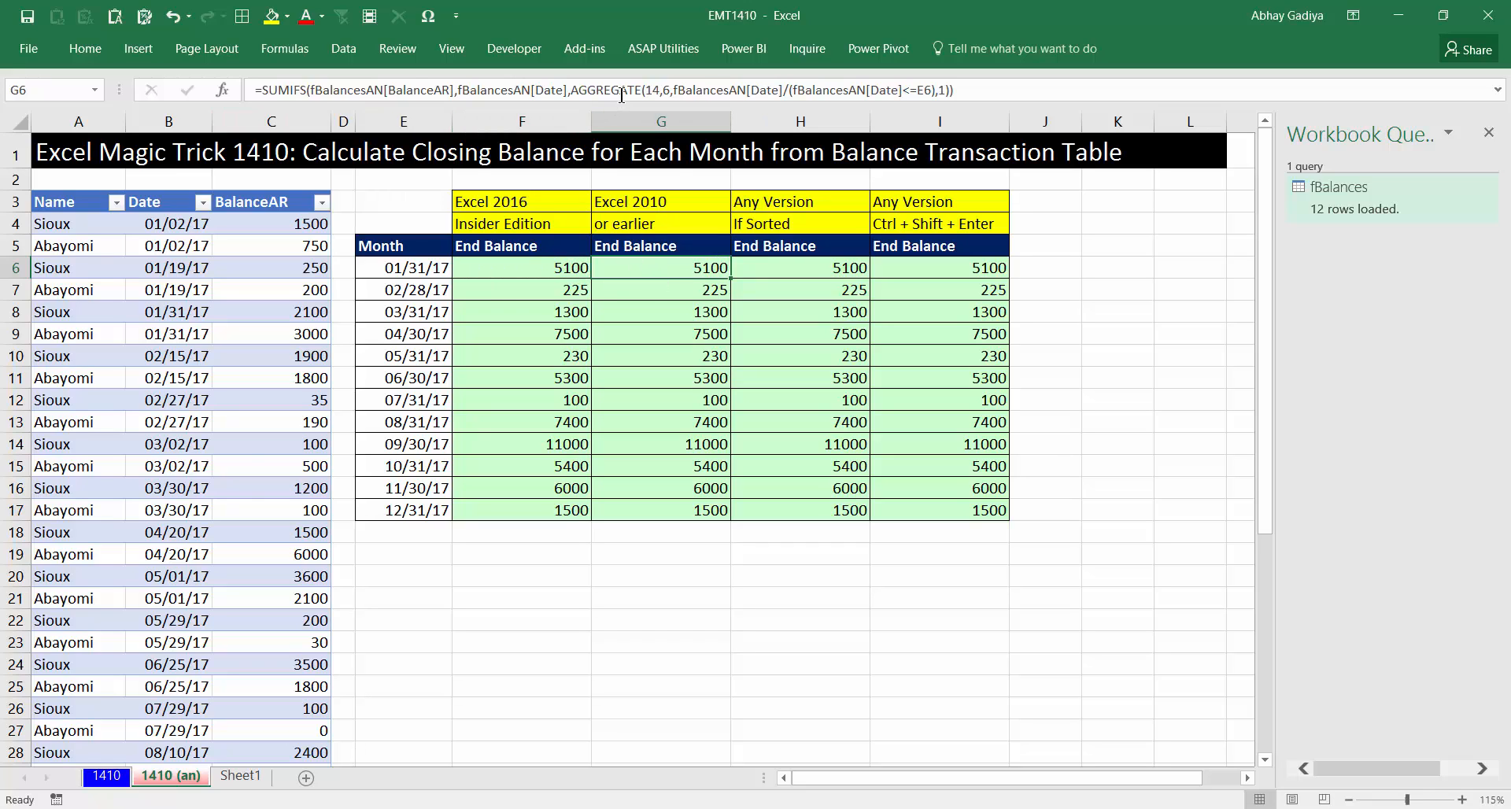
left_click(799, 267)
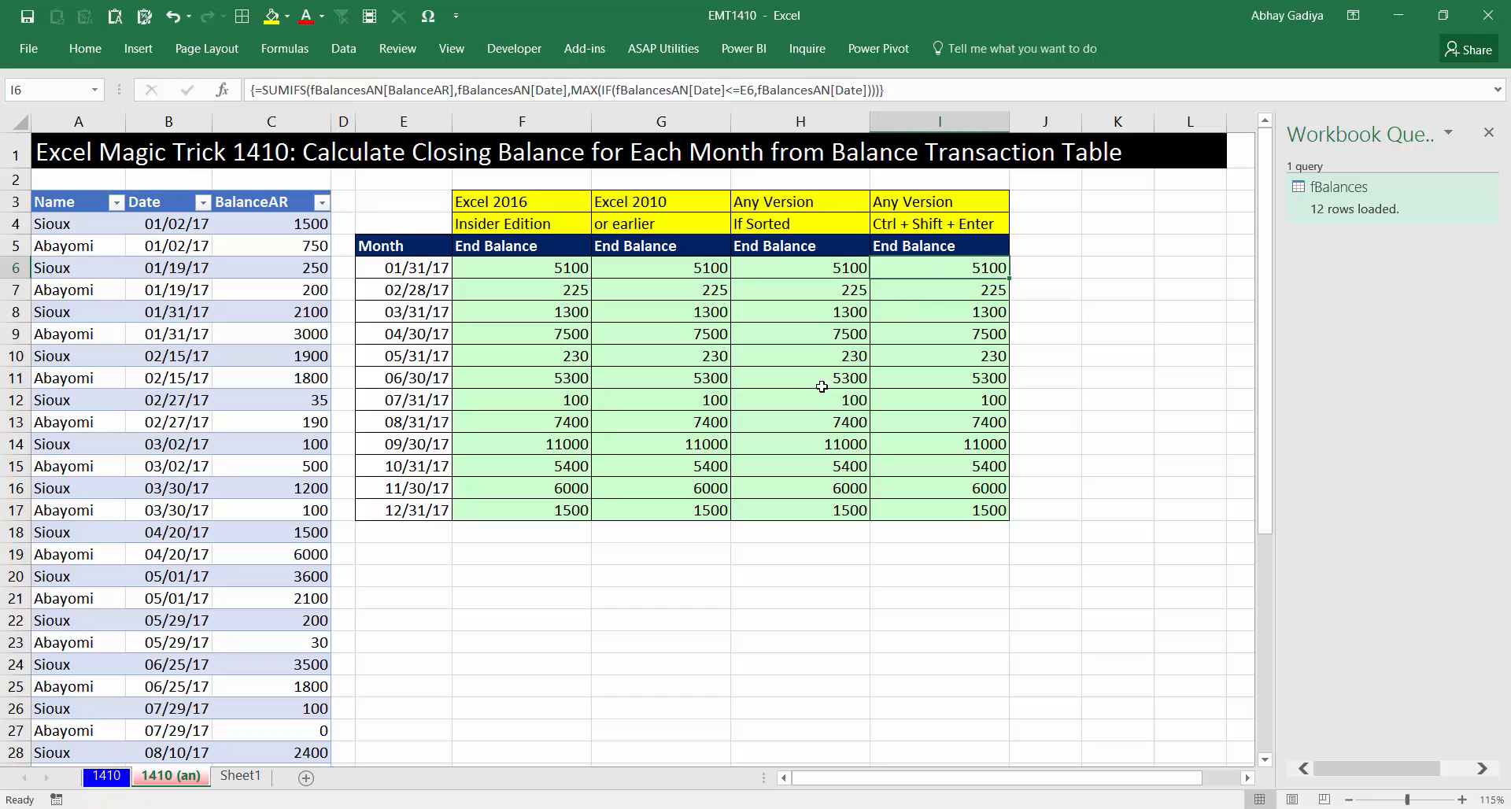
mouse_move(323, 664)
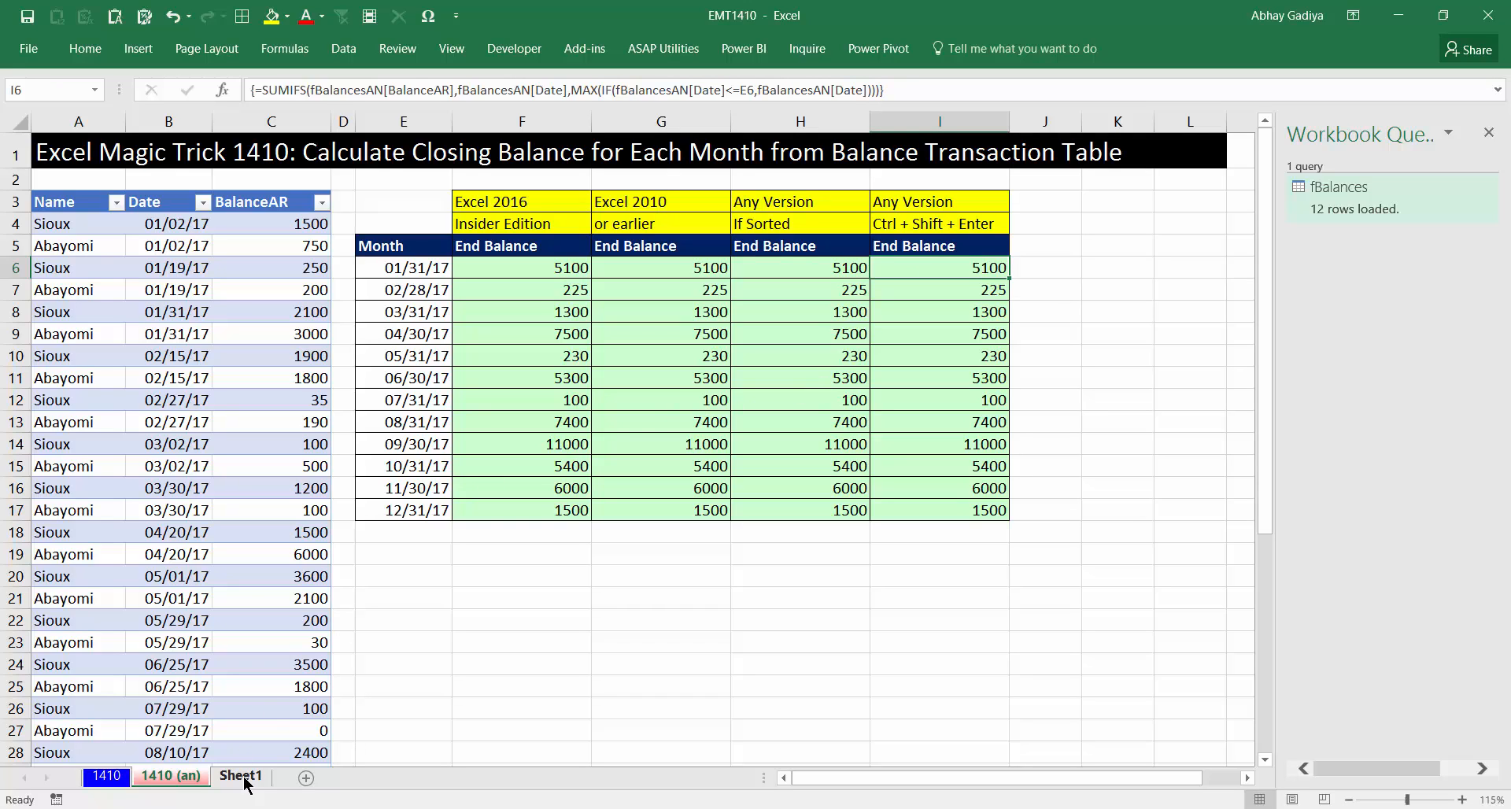
left_click(241, 775)
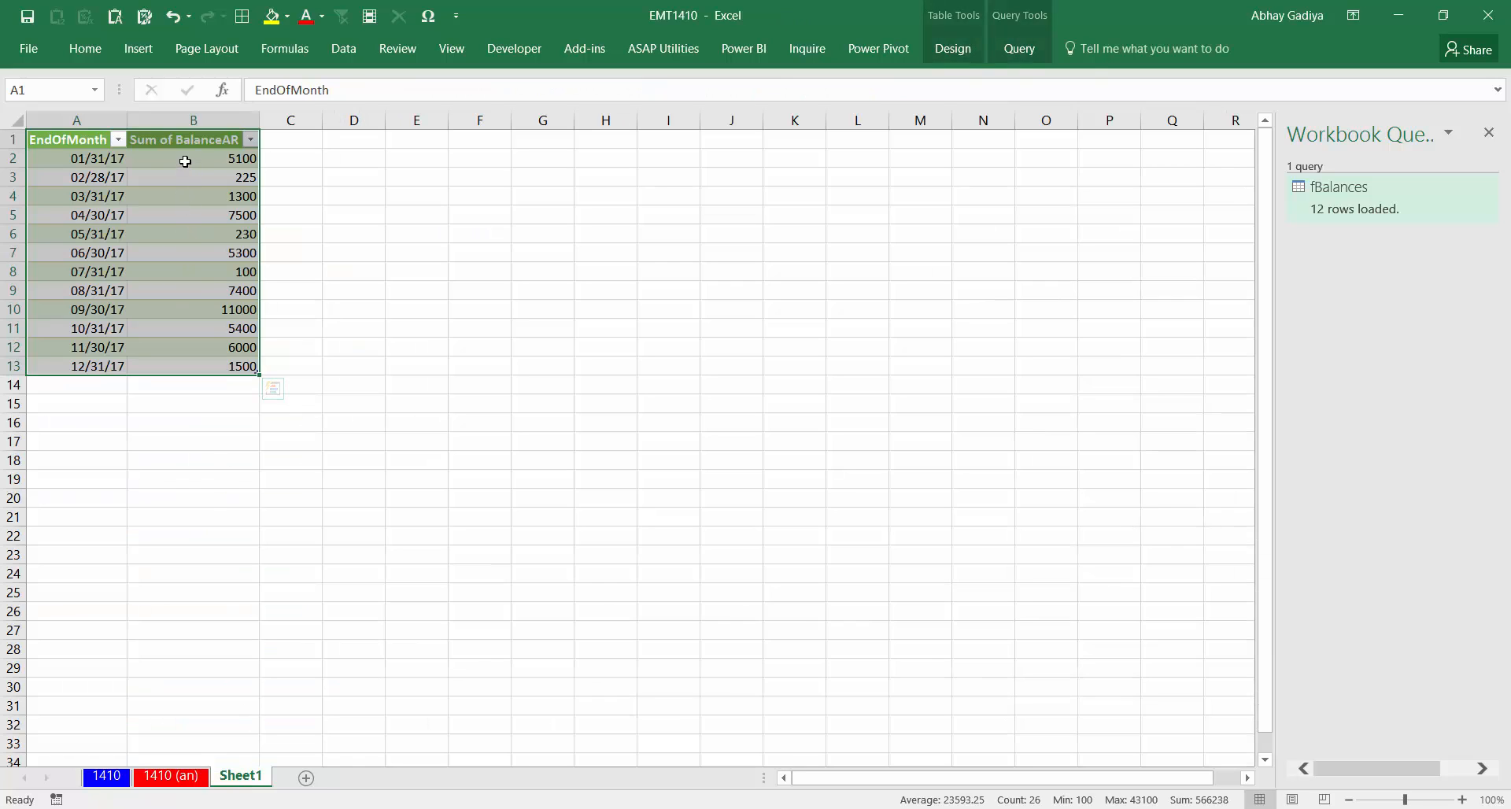
left_click(186, 158)
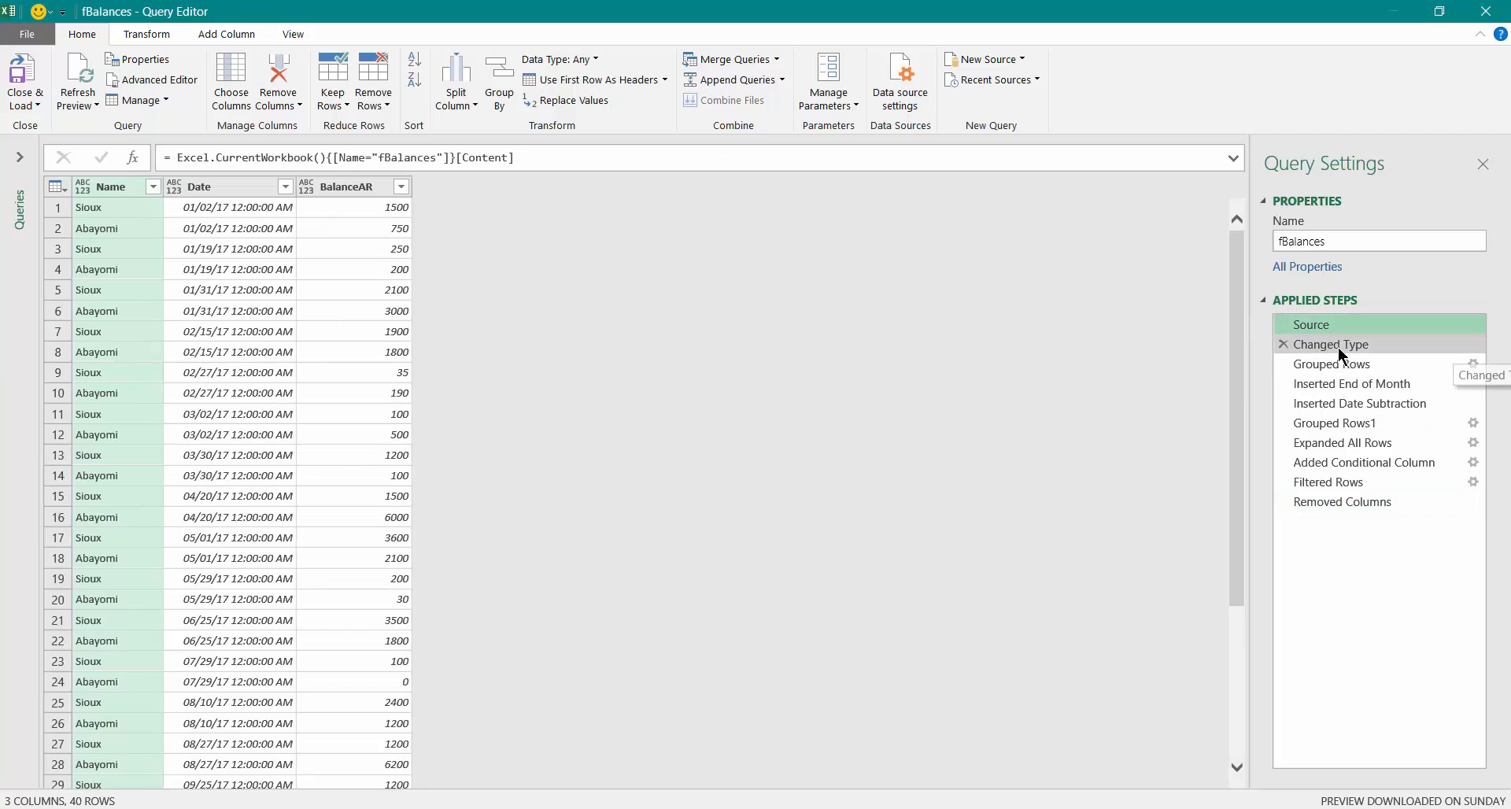
left_click(1330, 344)
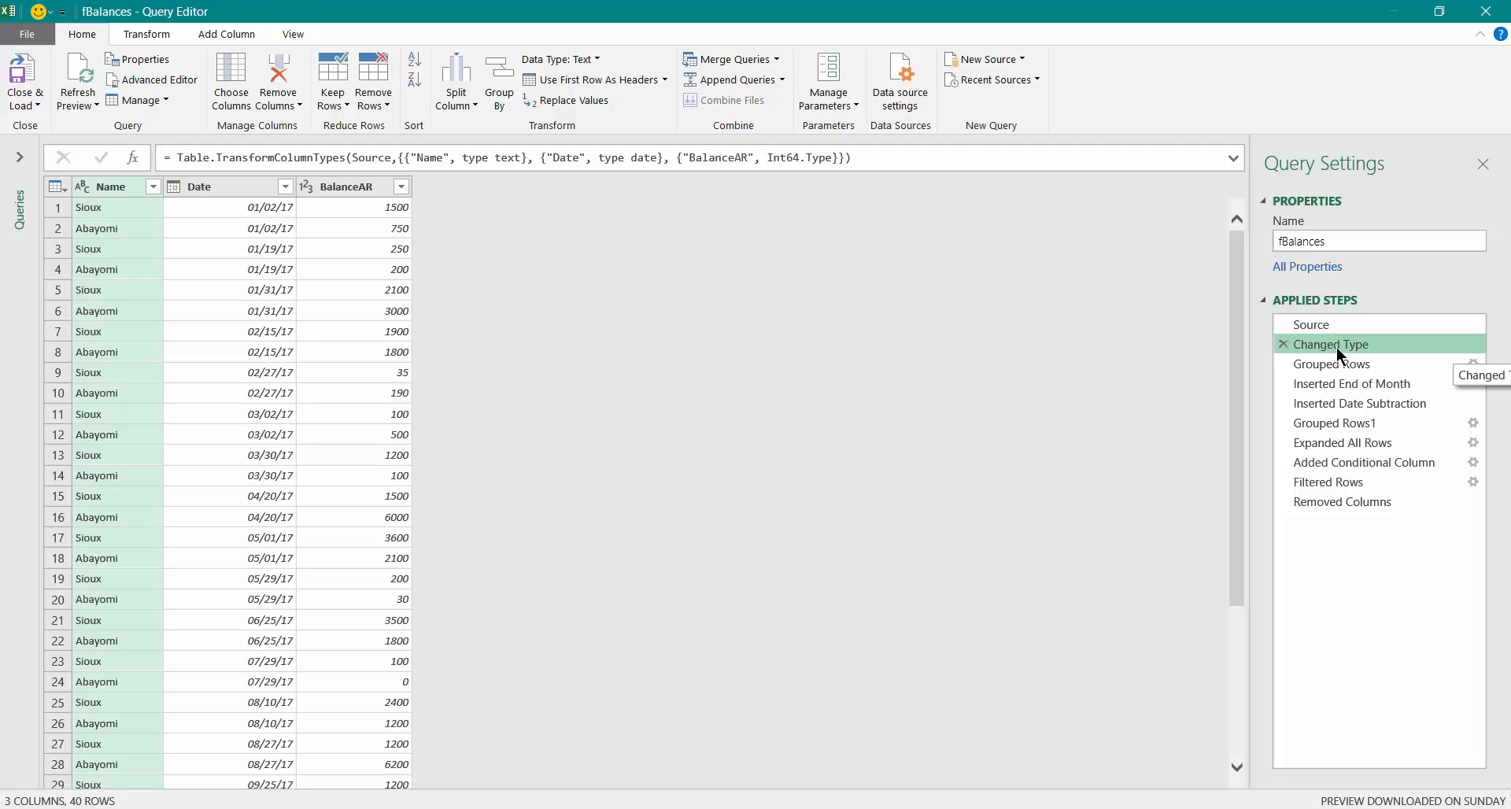
mouse_move(1337, 369)
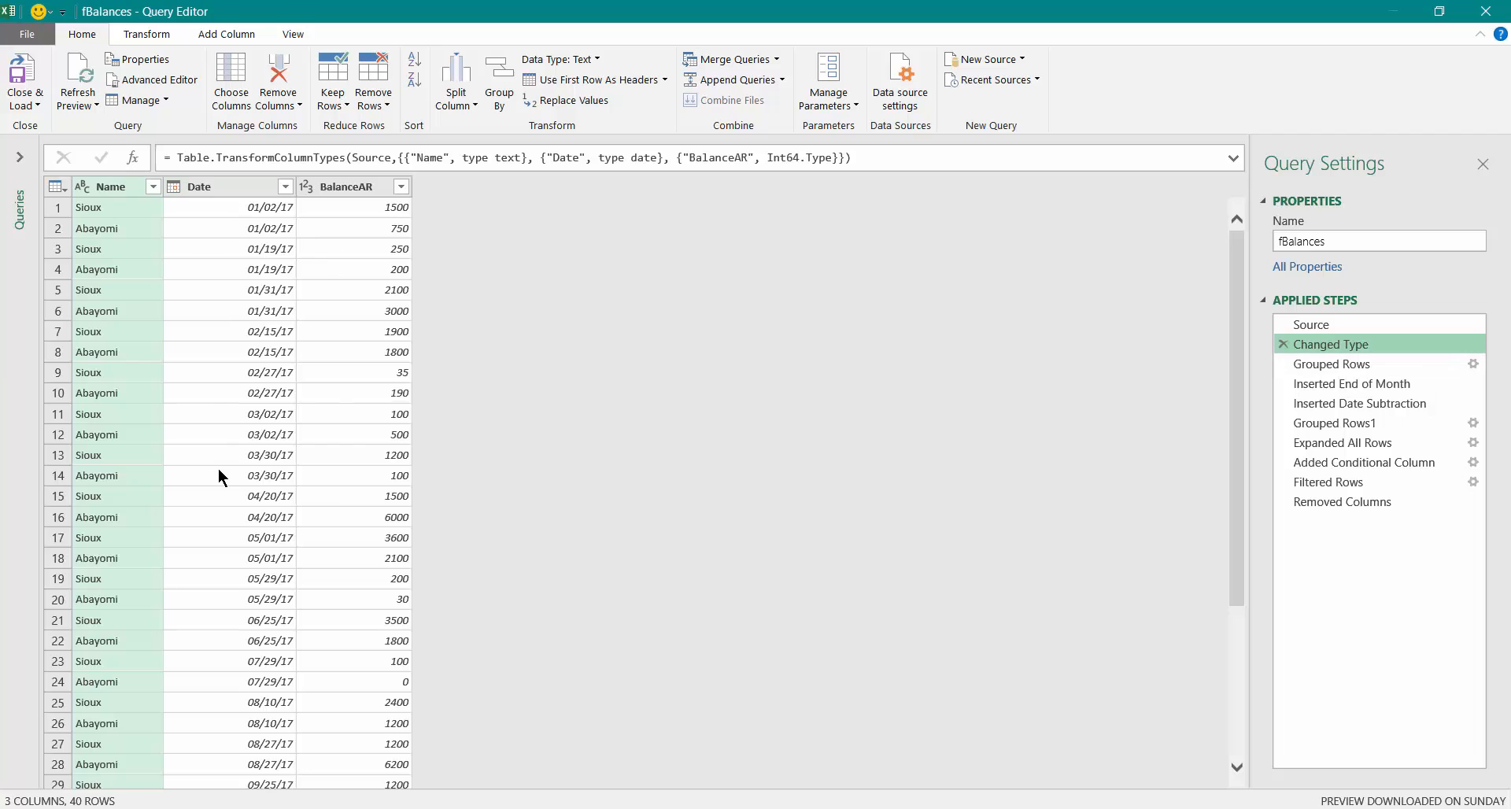
mouse_move(339, 380)
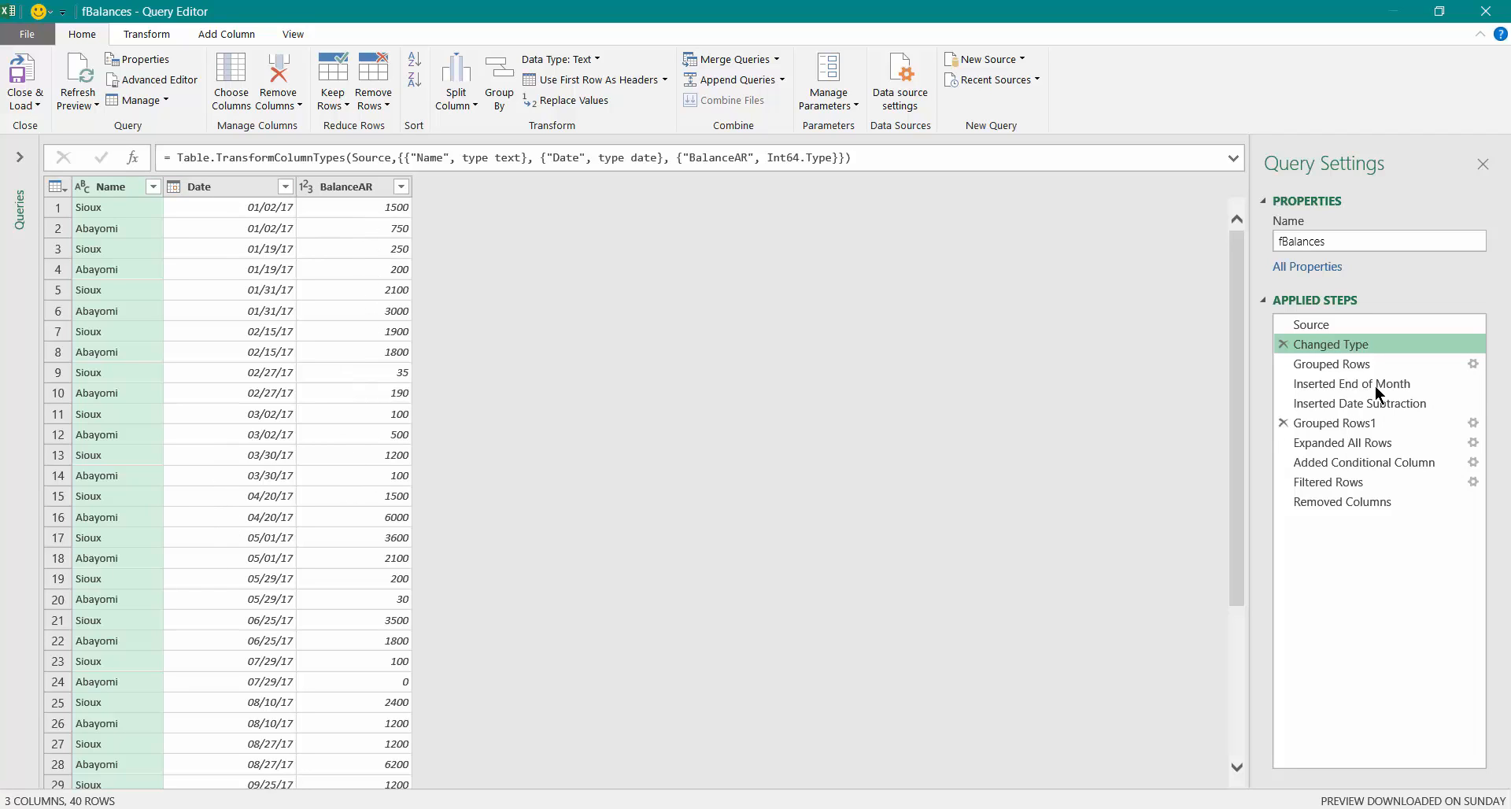
Preview the Grouped Rows, Inserted End of Month and Inserted Date Subtraction steps
left_click(1331, 364)
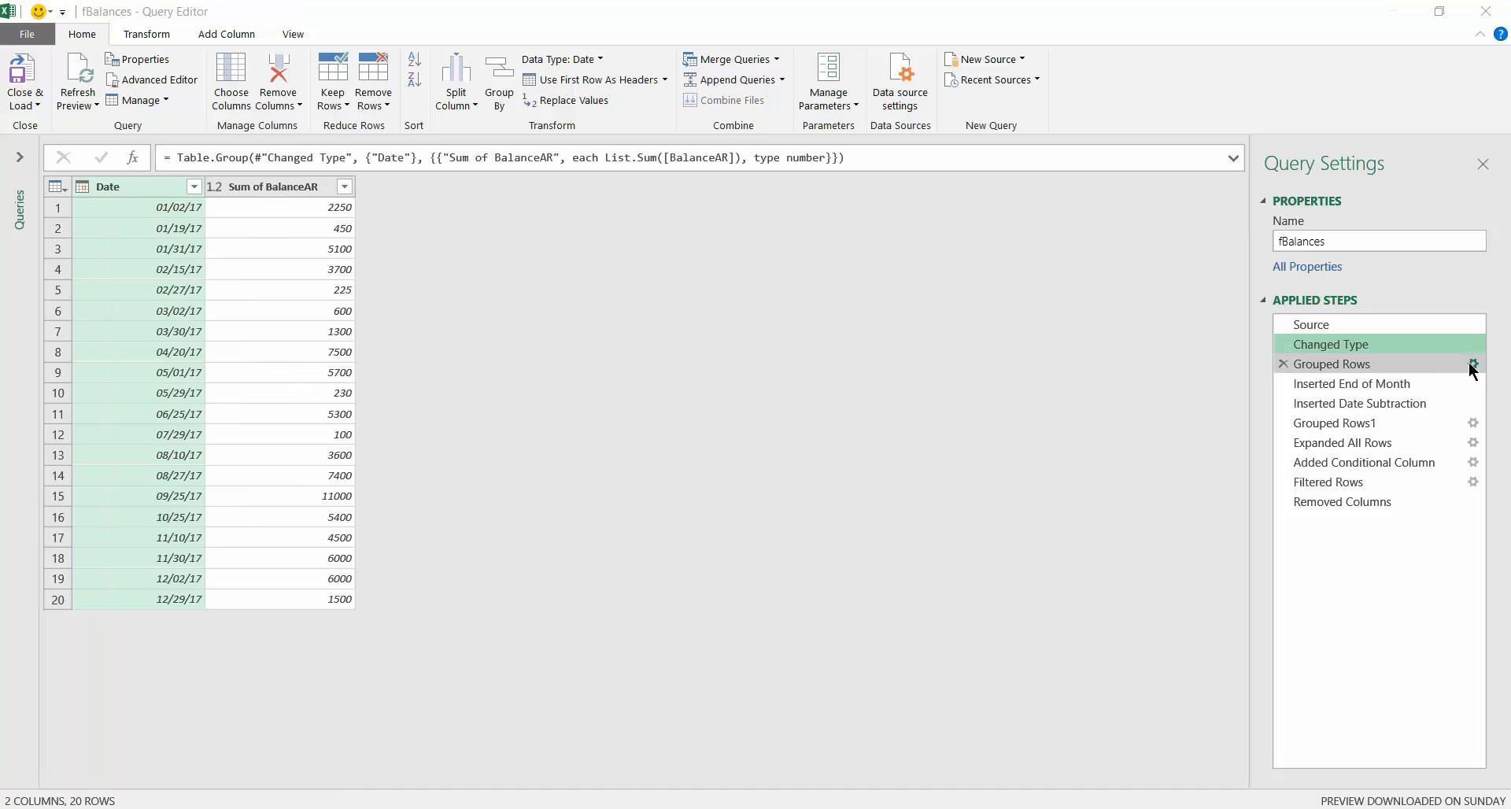
left_click(1472, 363)
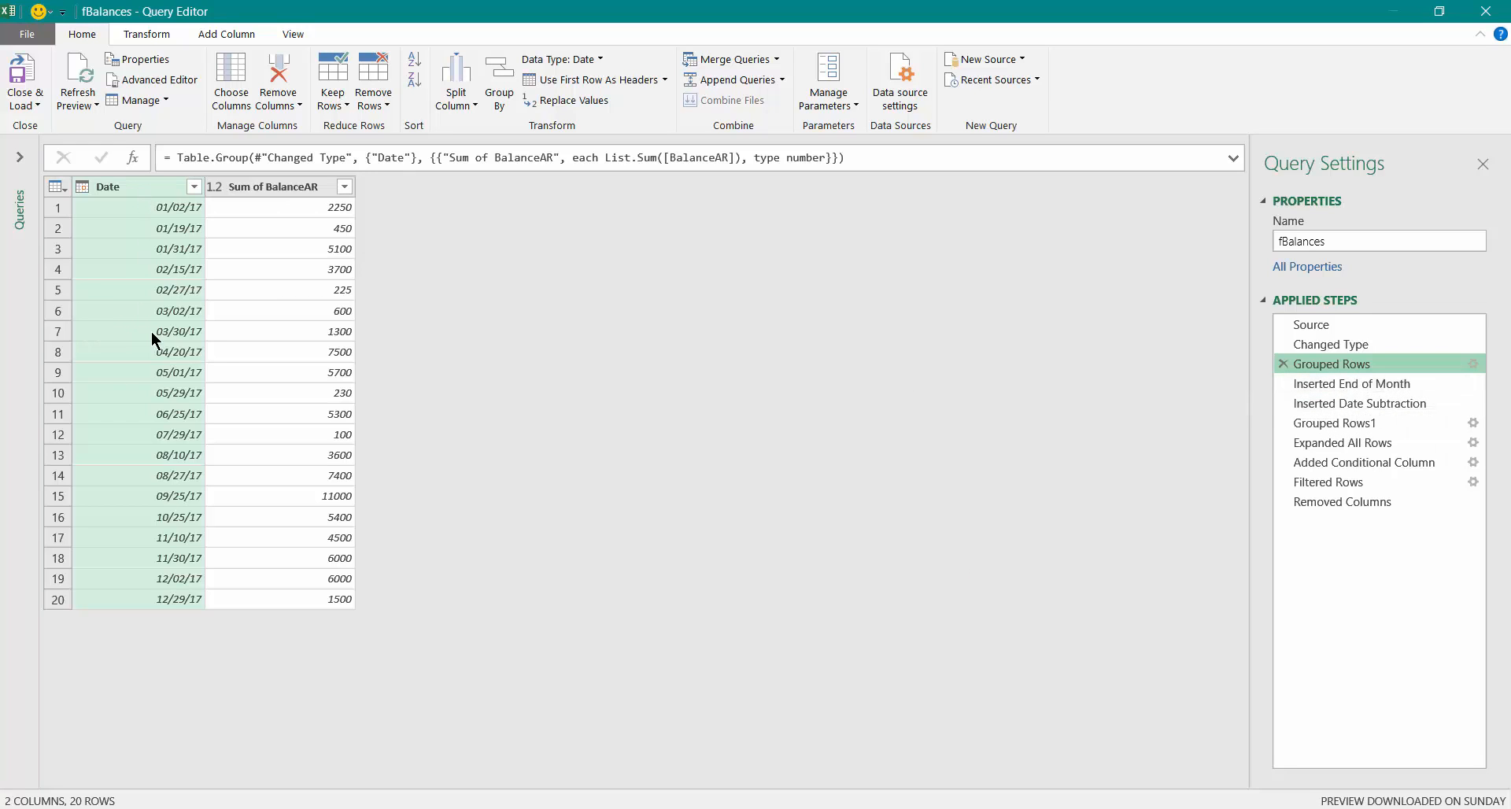
left_click(1351, 383)
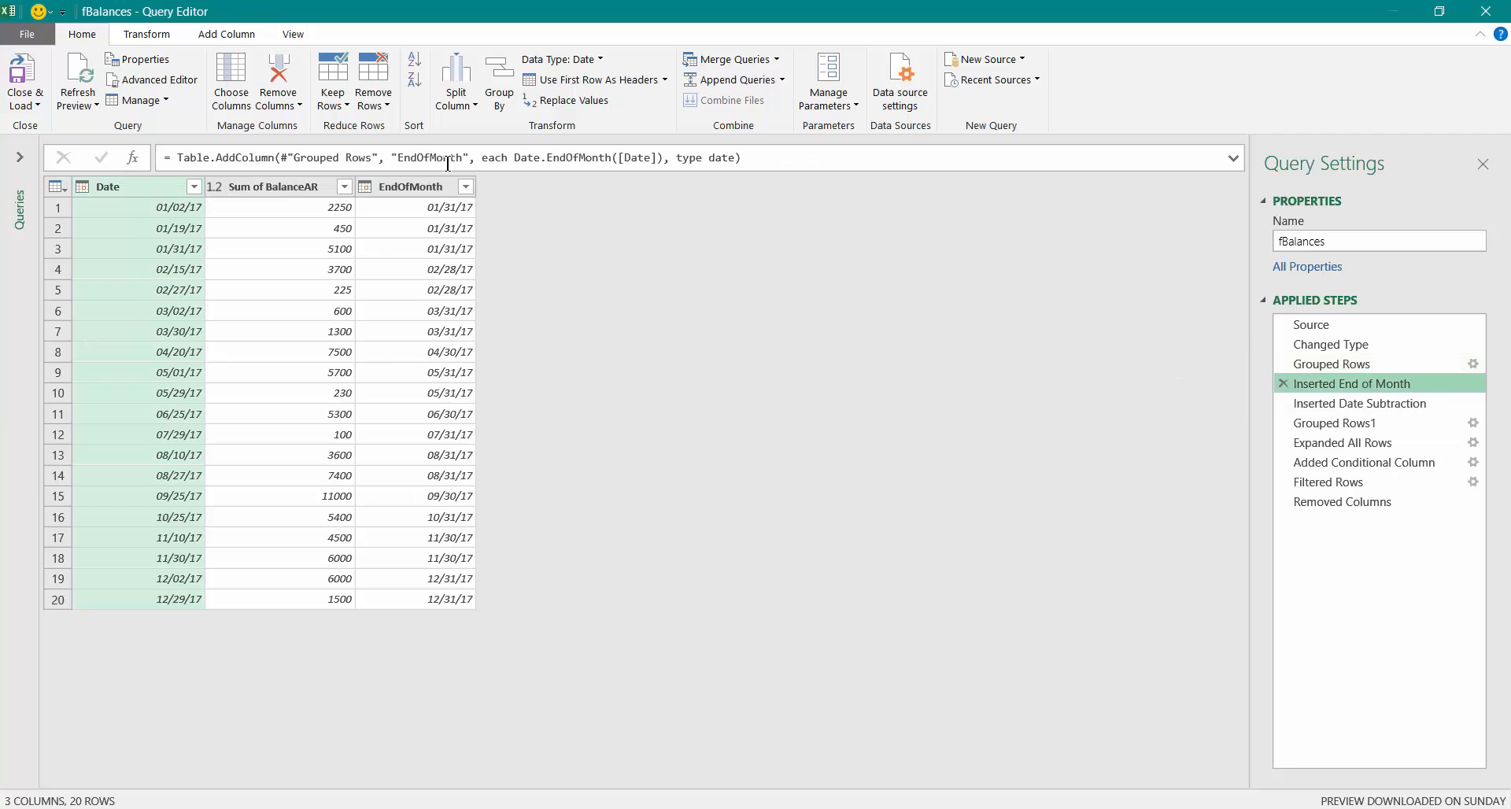
mouse_move(416, 560)
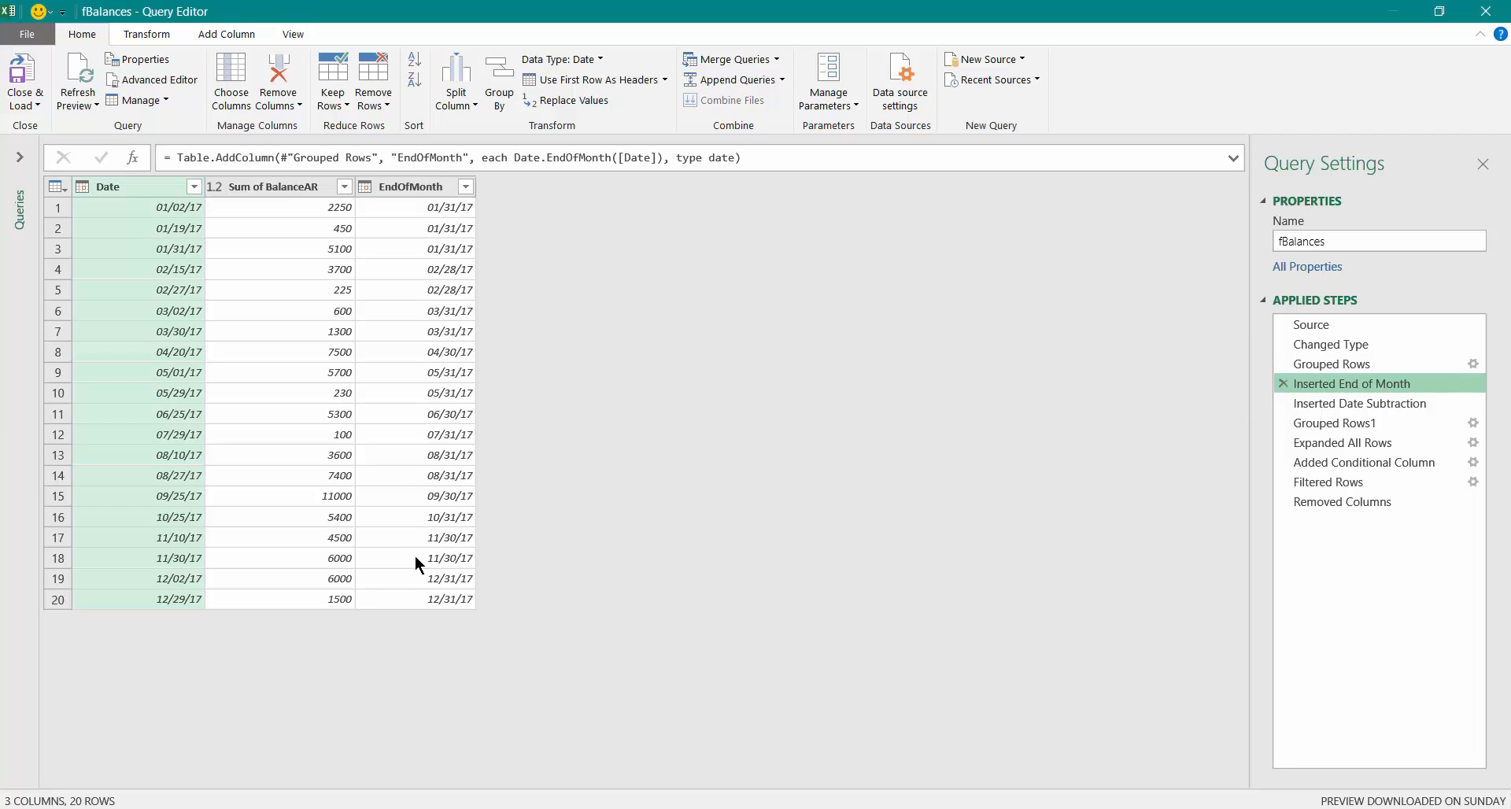
mouse_move(132, 201)
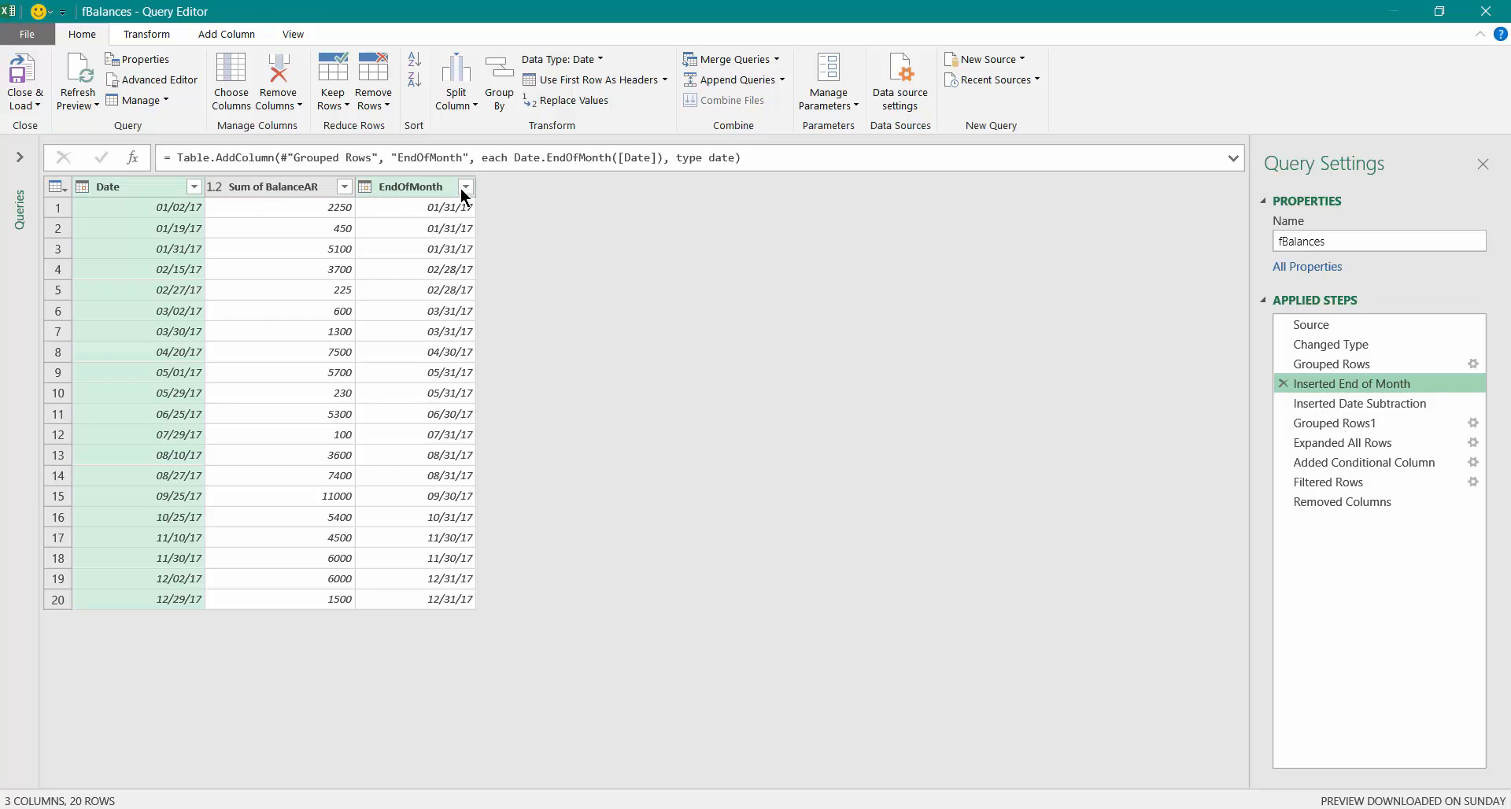
left_click(1359, 402)
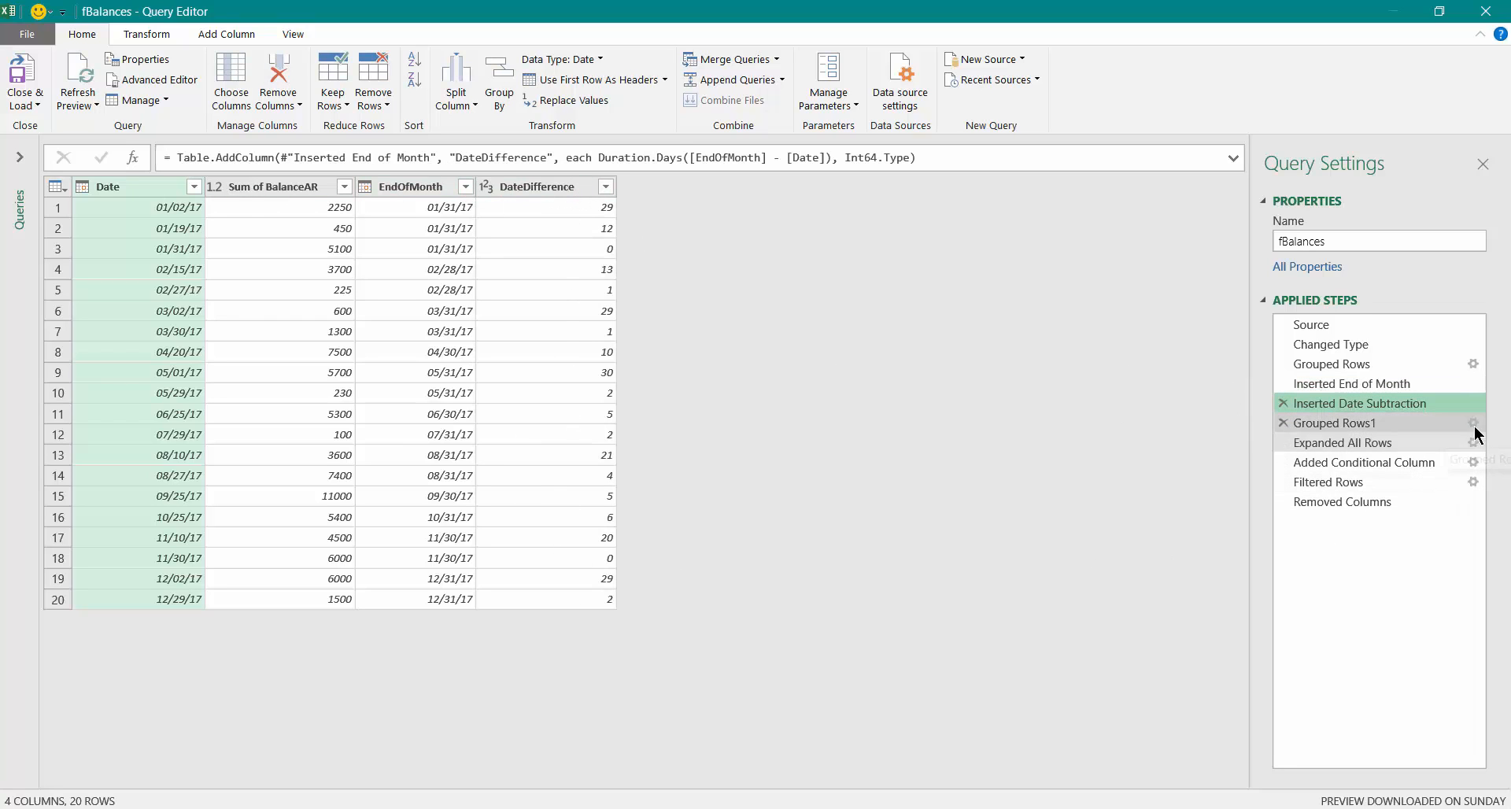
Inspect and confirm the second grouping step's settings to preview the expanded month rows
left_click(1472, 423)
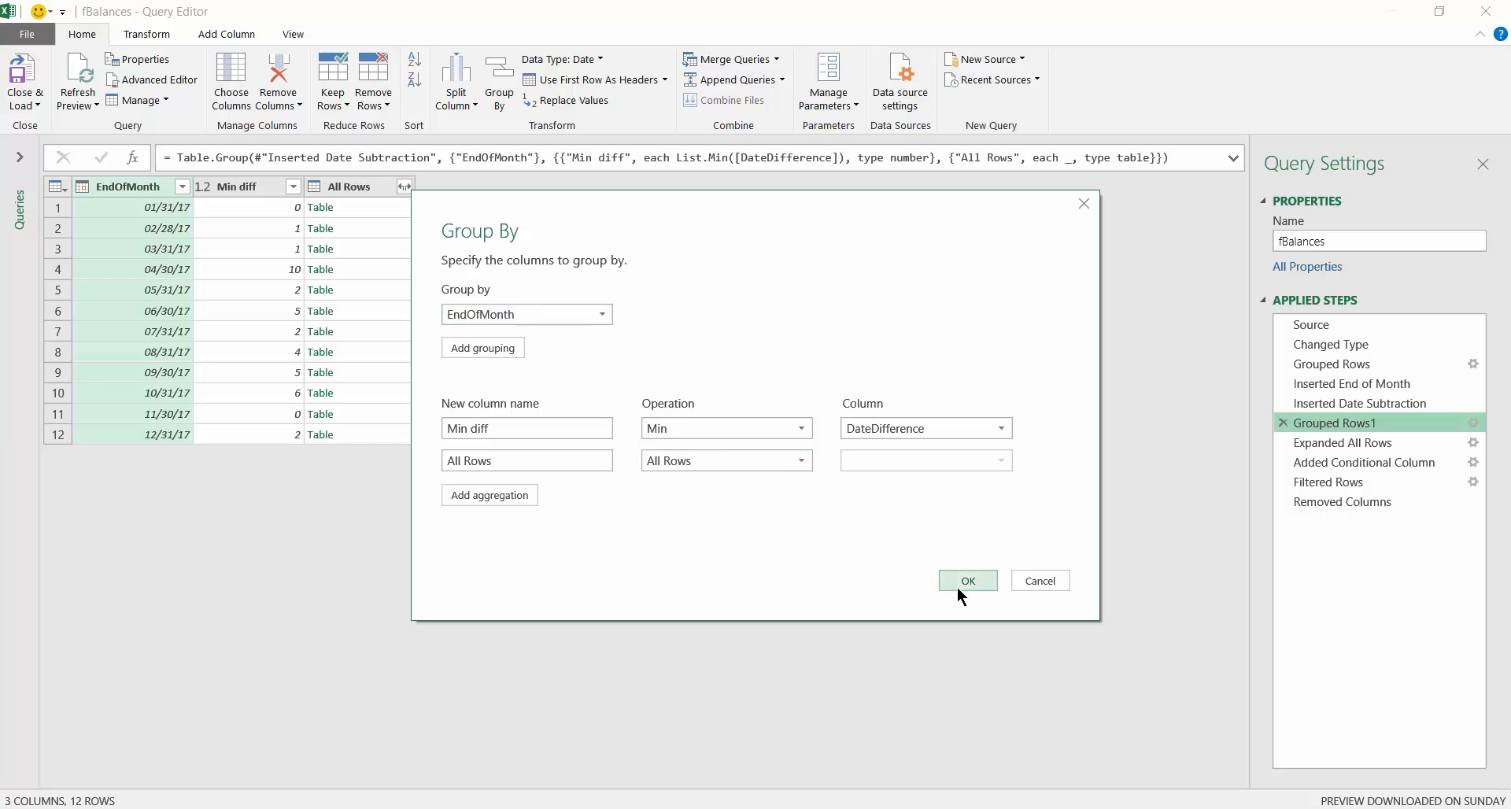
left_click(968, 581)
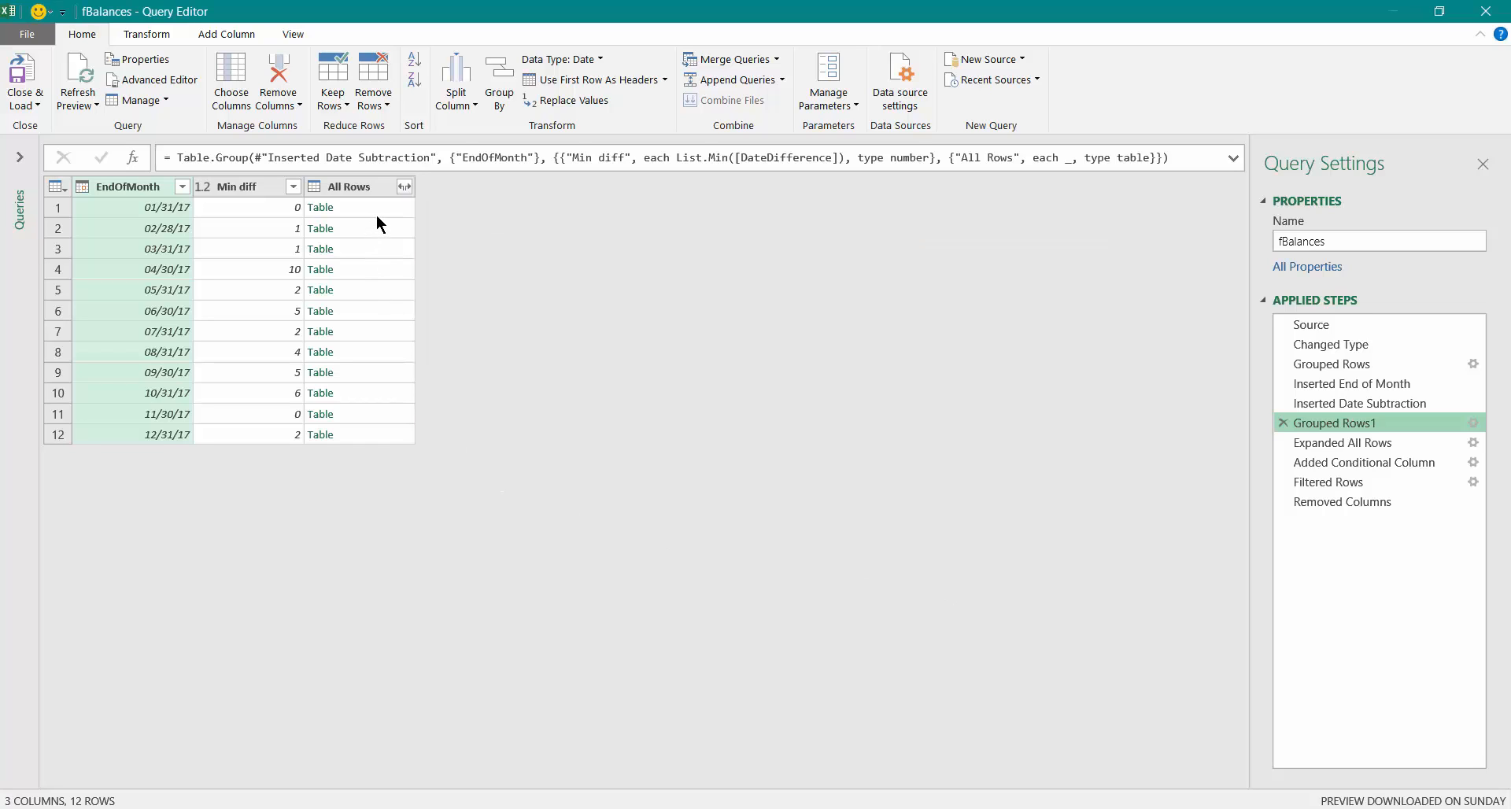
mouse_move(690, 470)
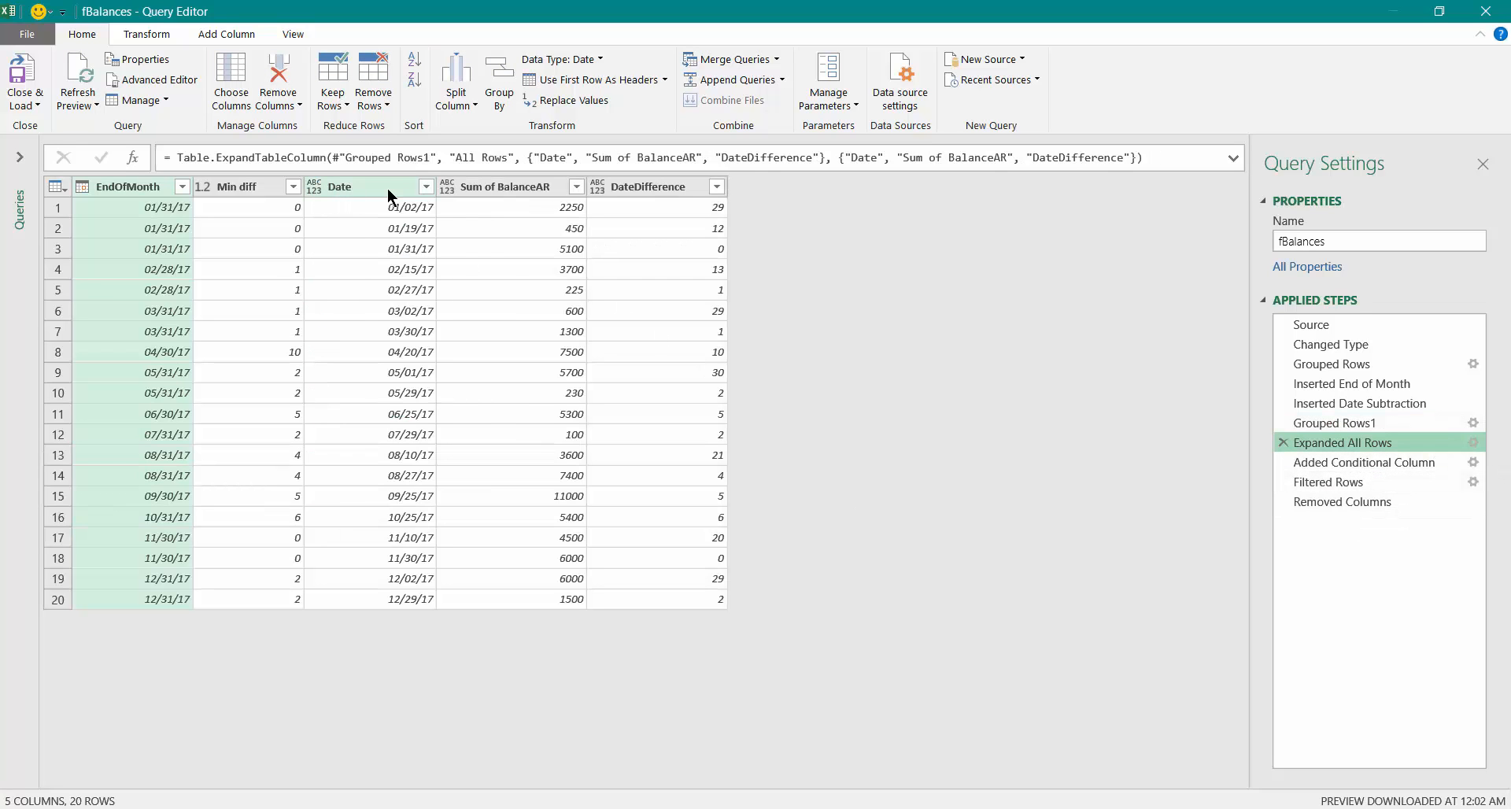
mouse_move(969, 338)
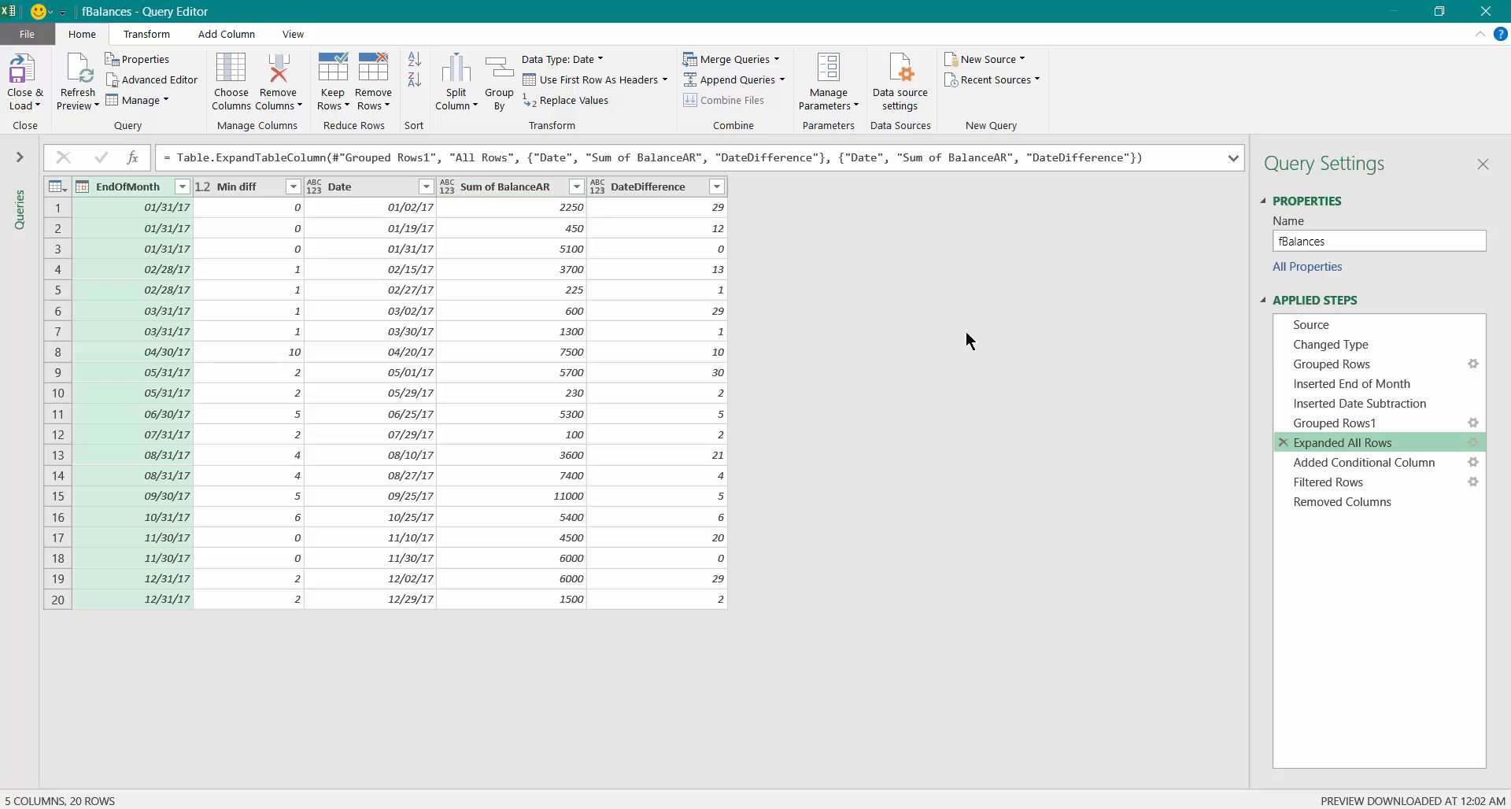
mouse_move(515, 189)
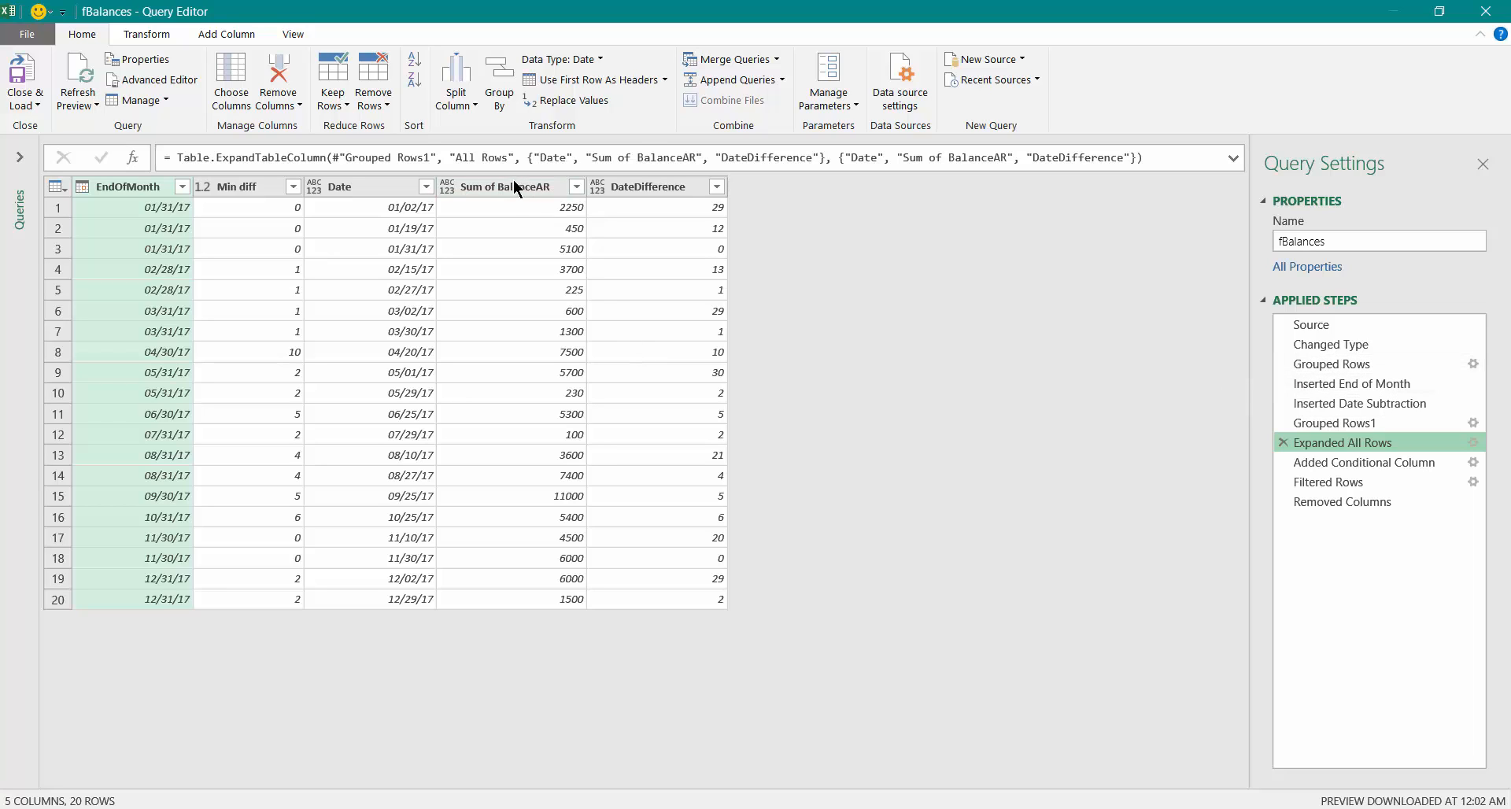
mouse_move(648, 212)
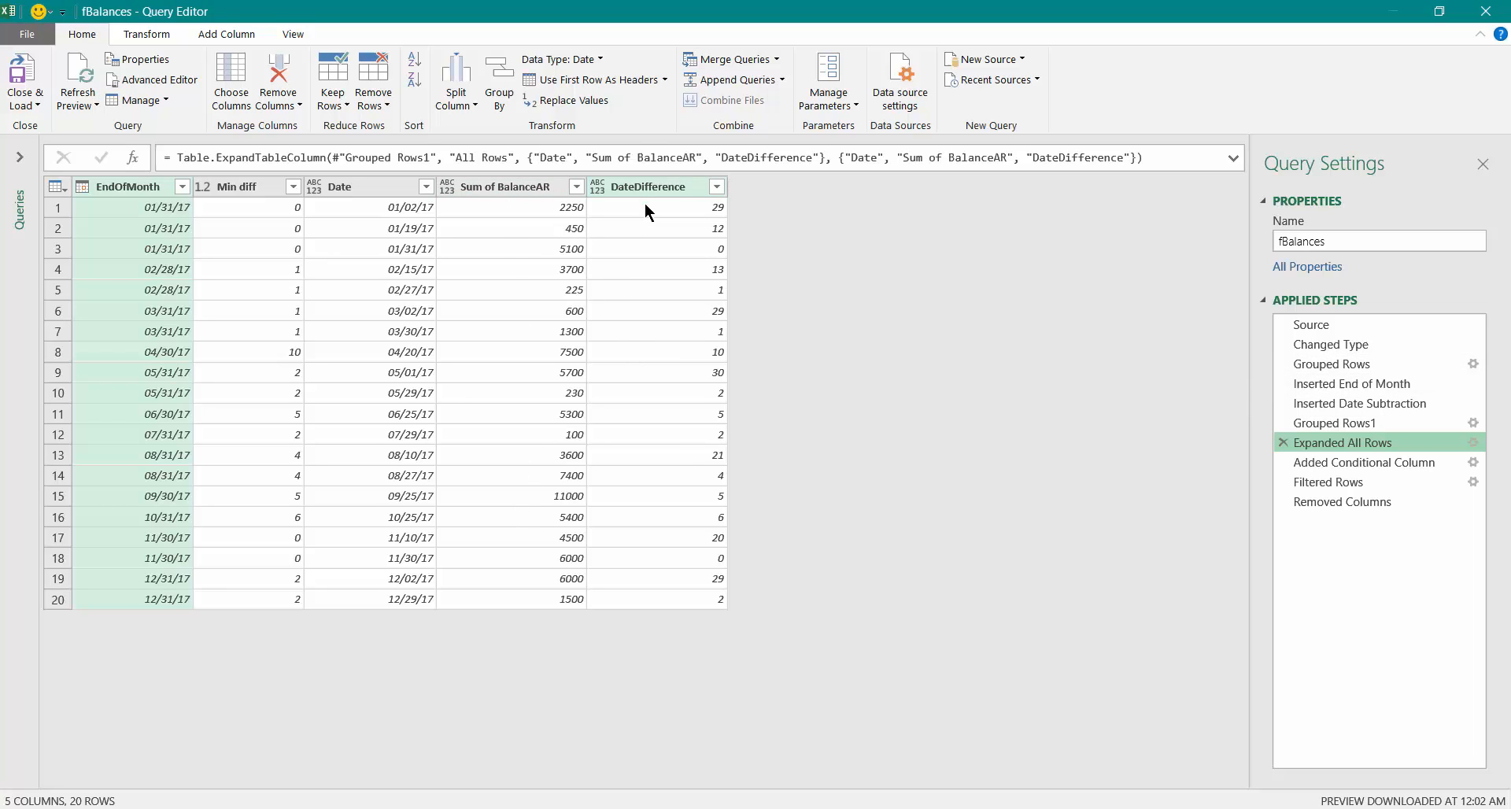
mouse_move(629, 539)
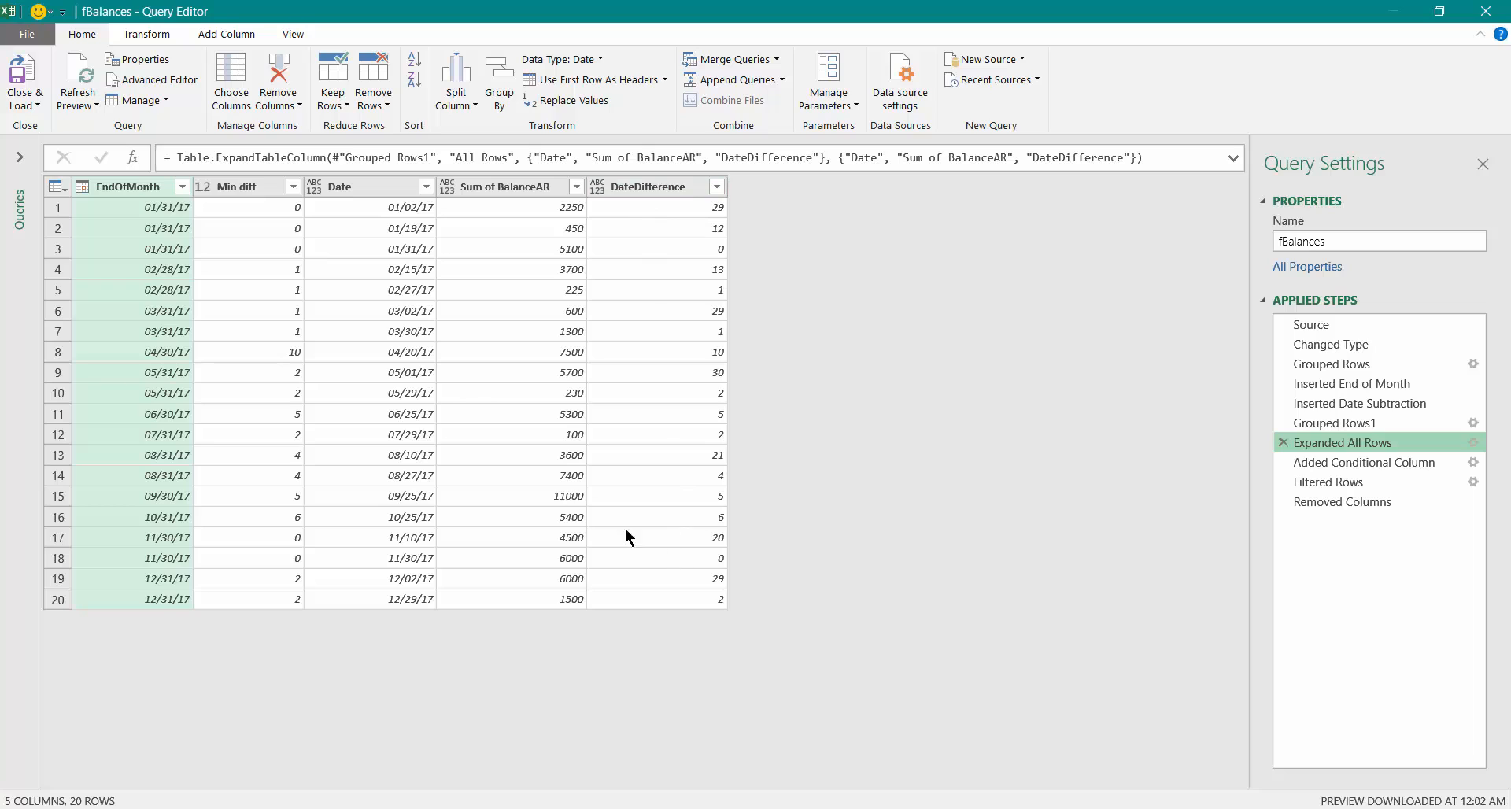
mouse_move(234, 193)
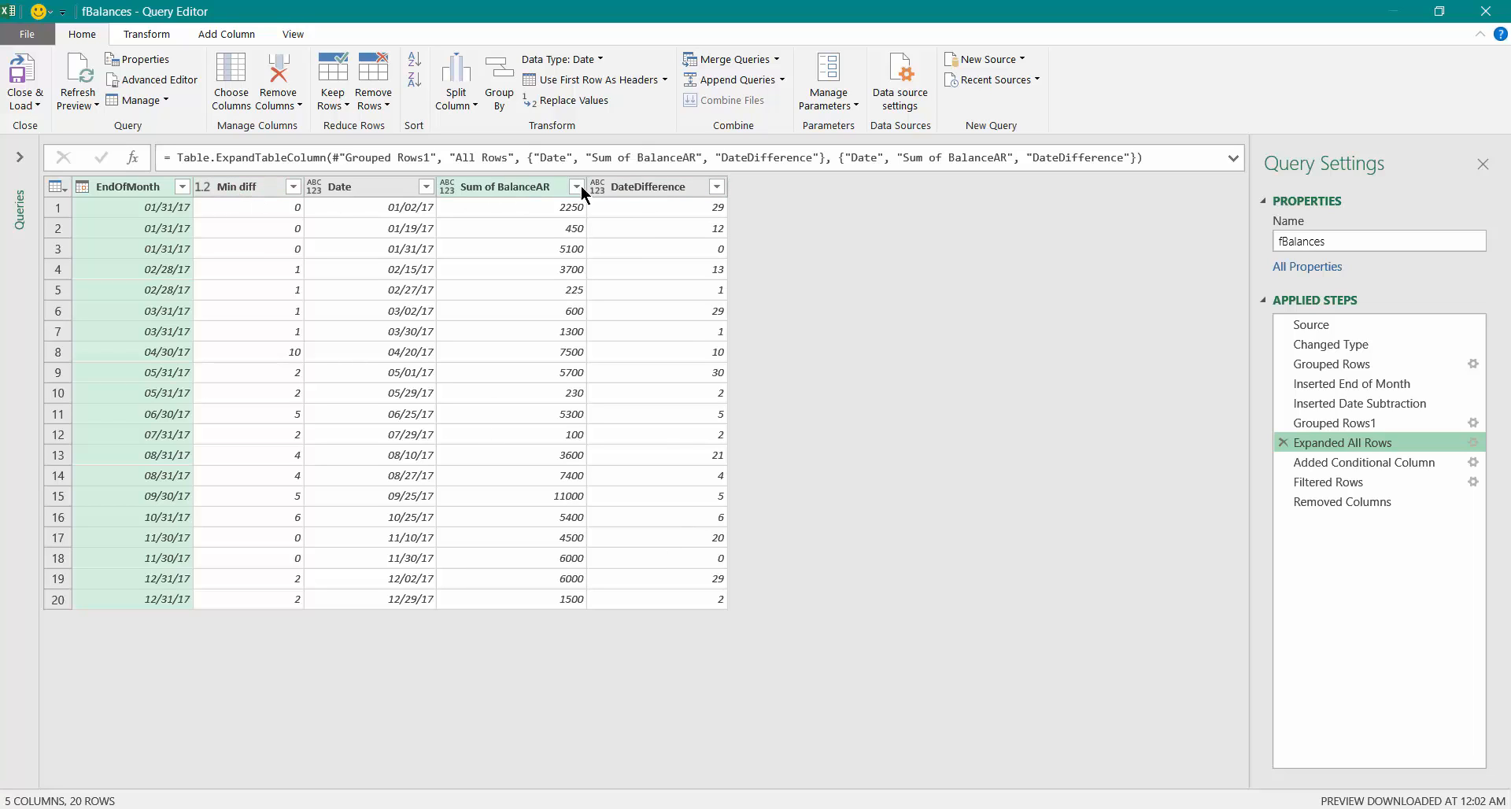
mouse_move(681, 350)
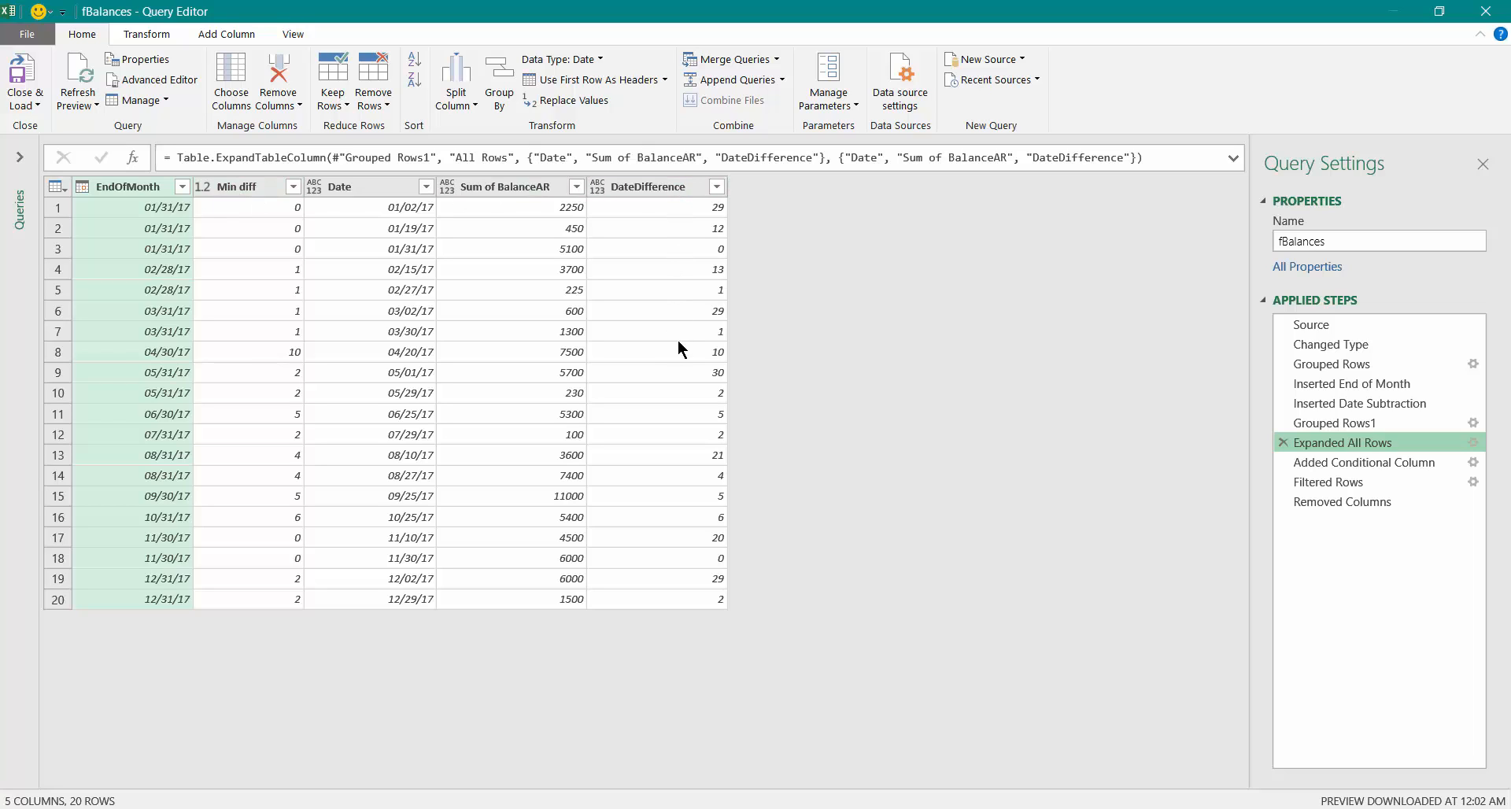
mouse_move(189, 293)
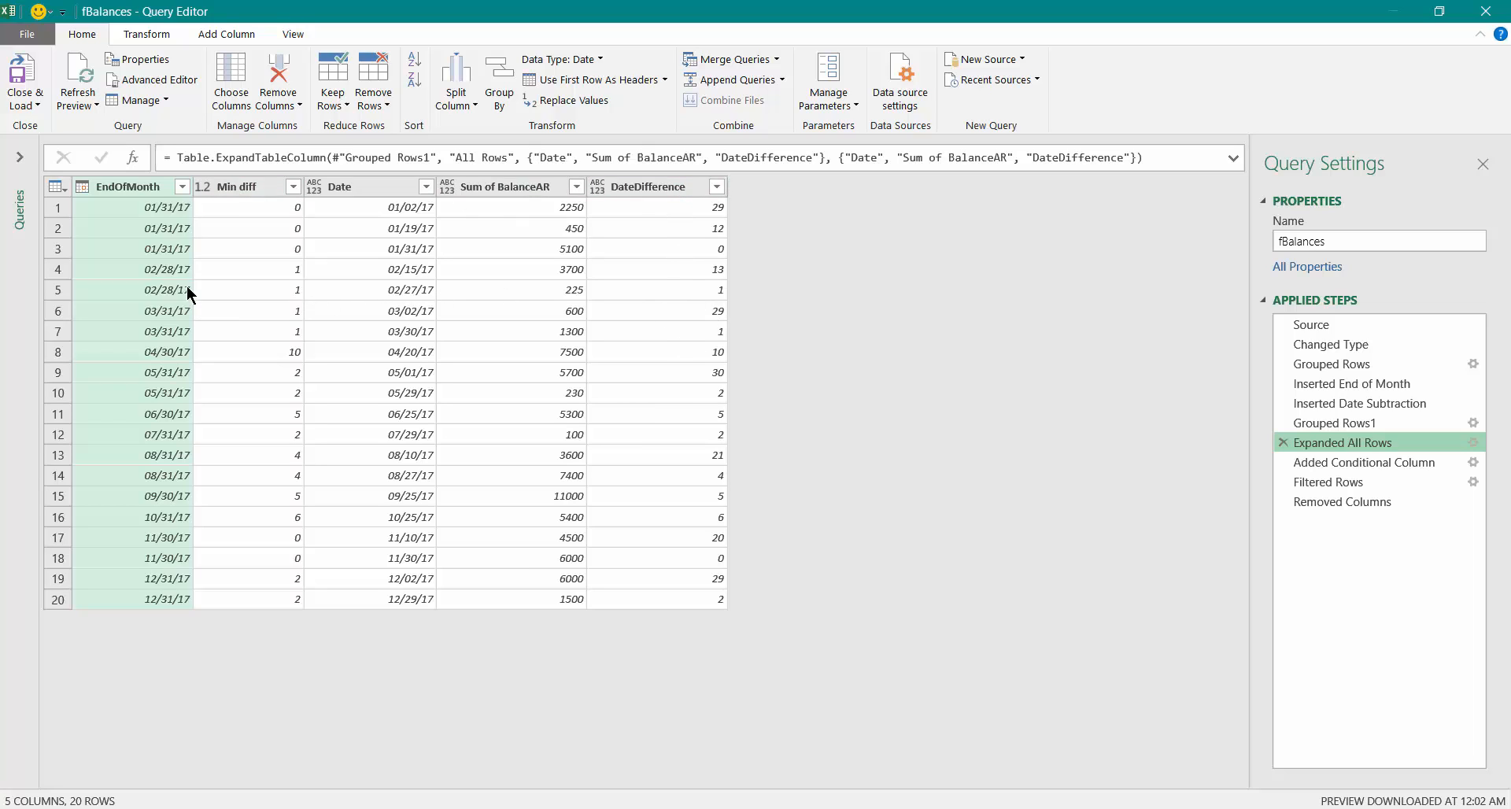
mouse_move(704, 308)
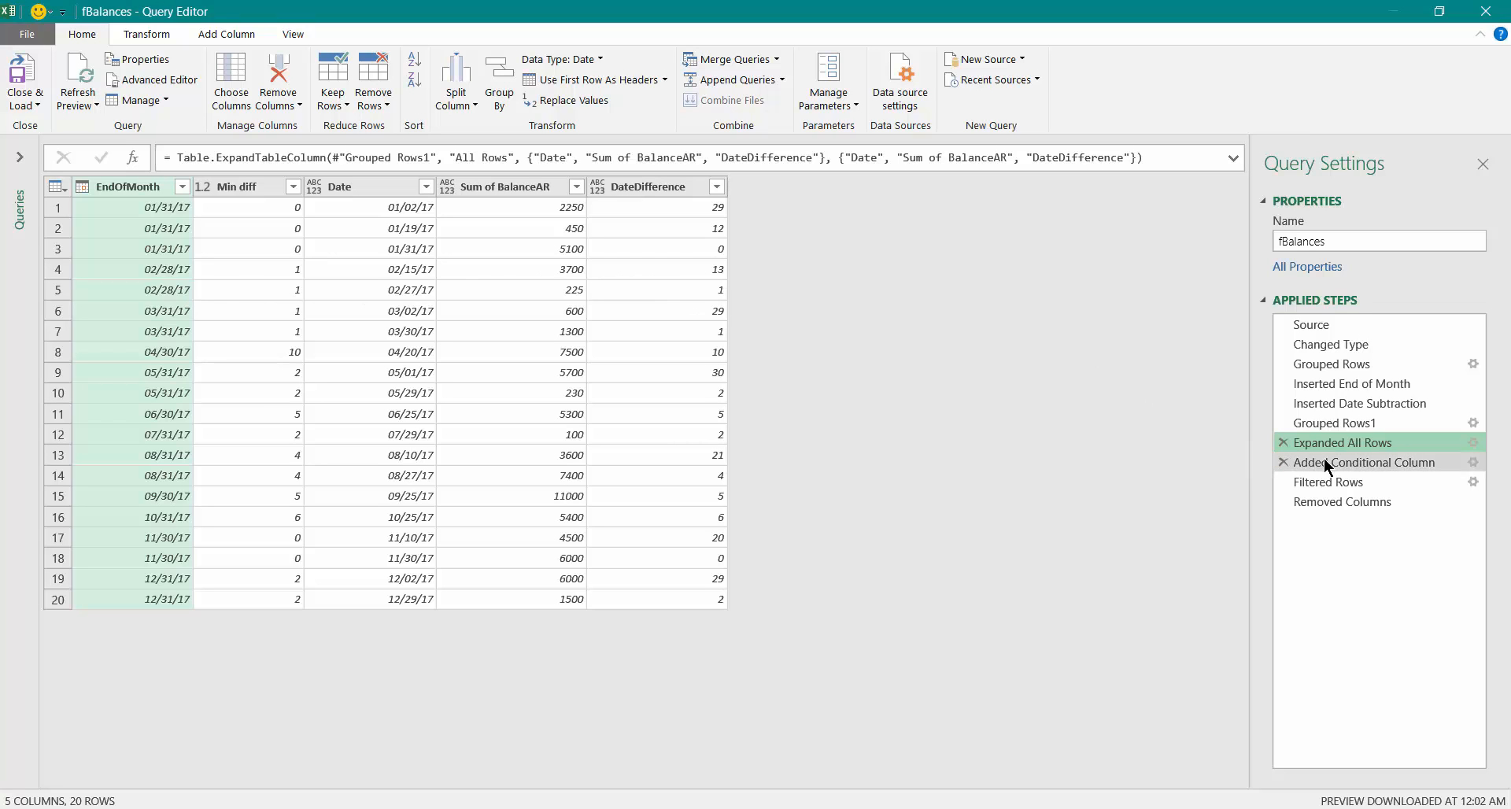
Review the End date conditional column, Yes-filtered rows and final two-column result, then load it
left_click(1371, 462)
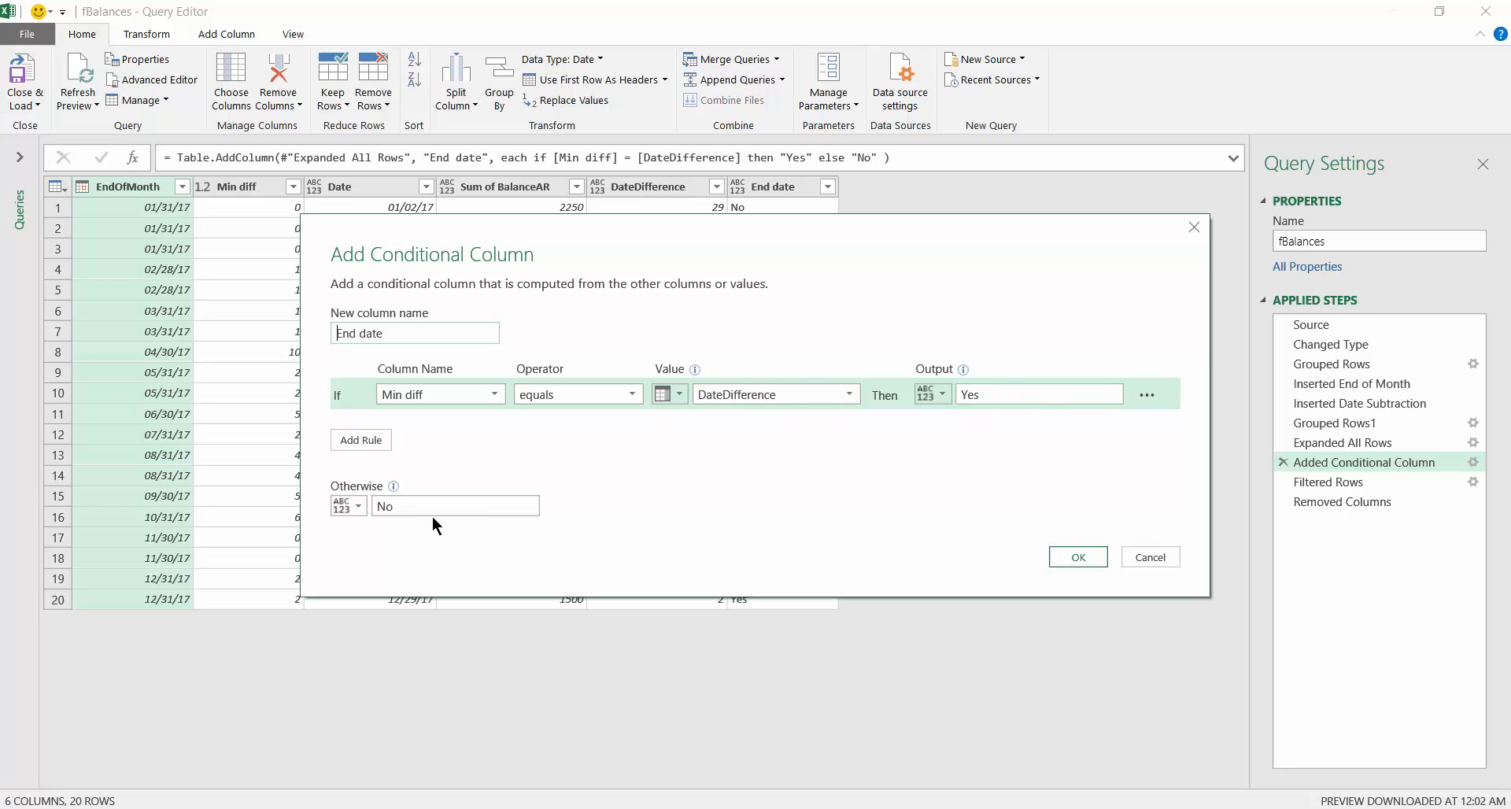
left_click(1078, 557)
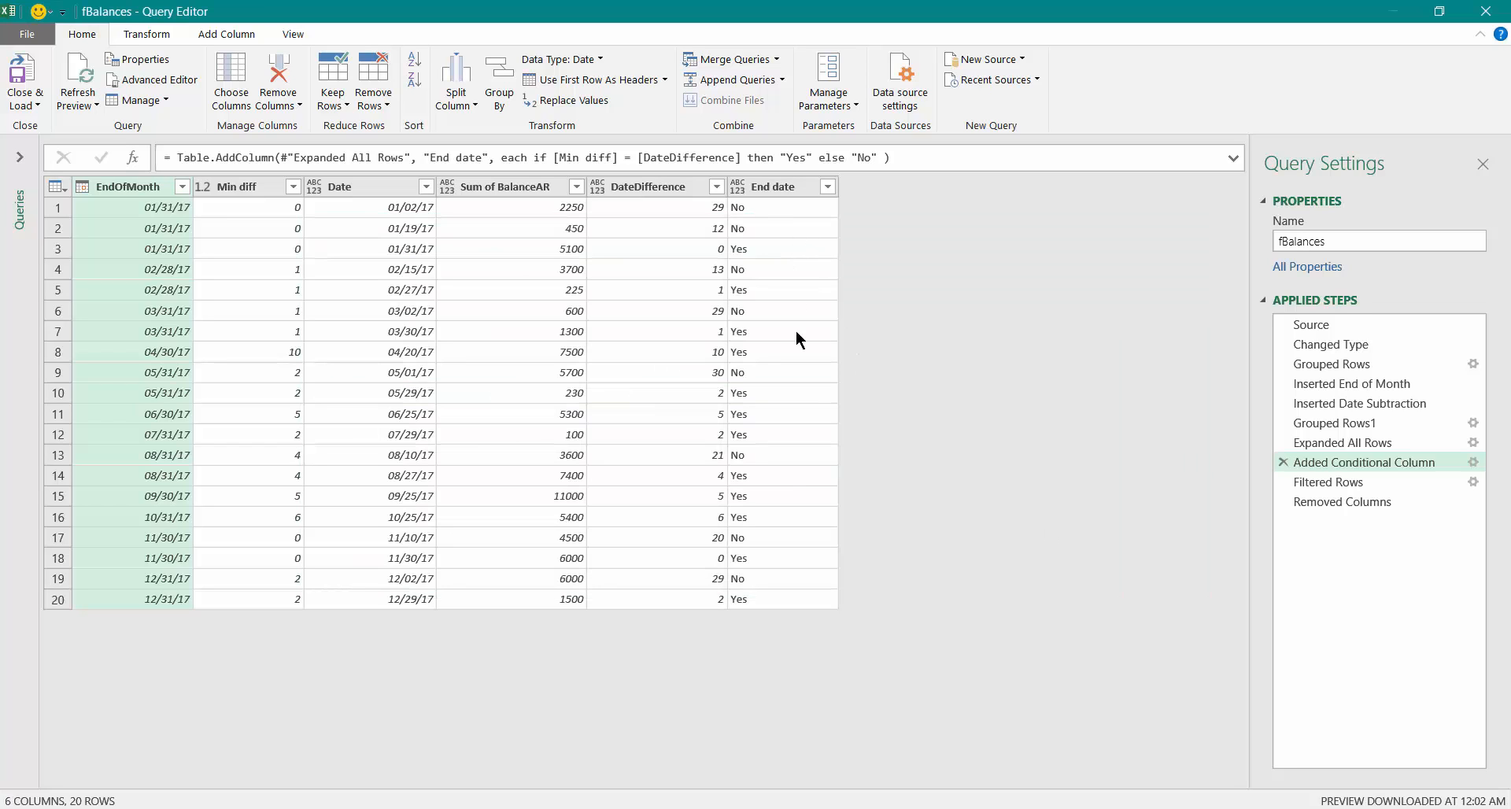
mouse_move(1377, 490)
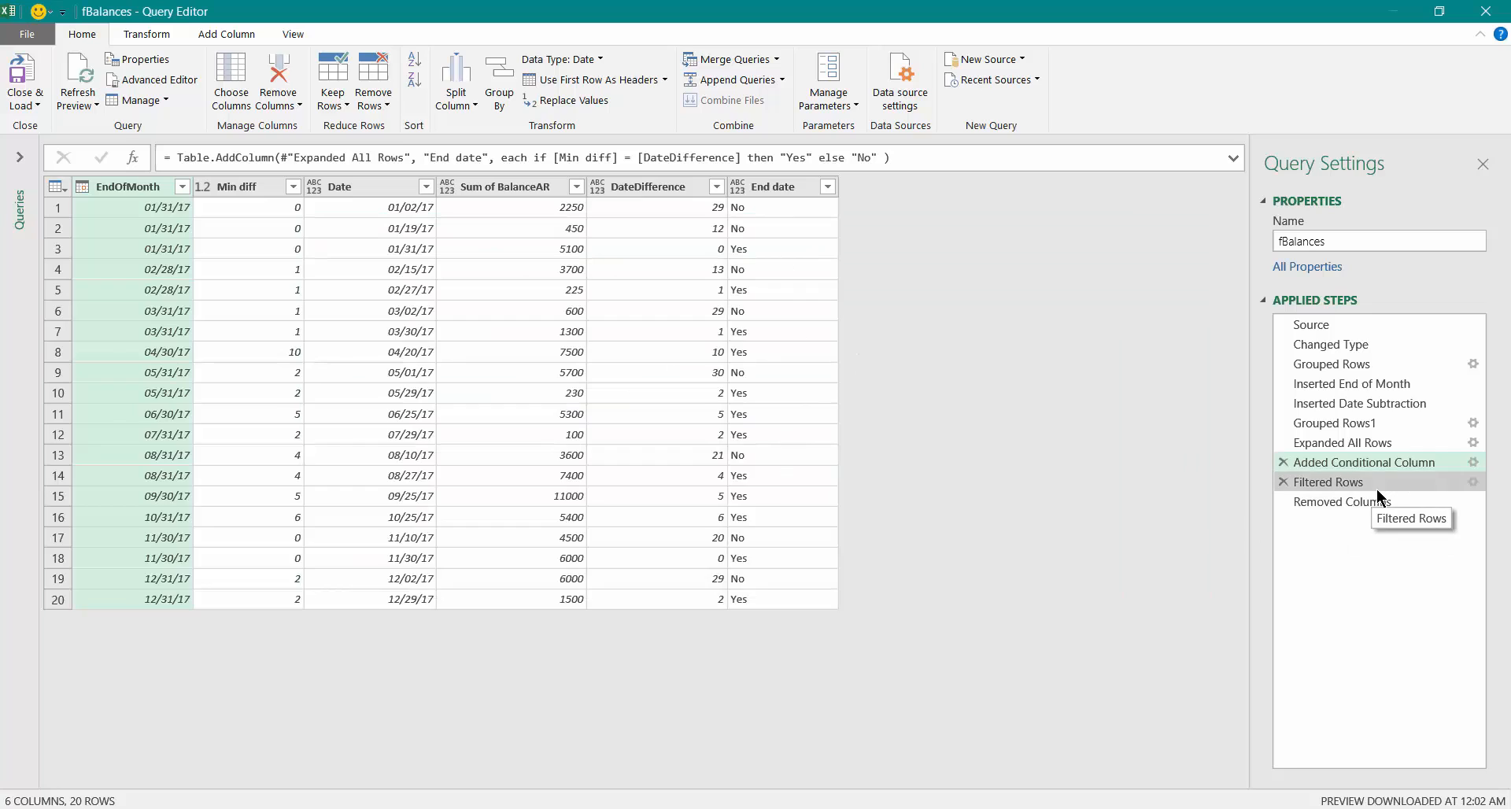
left_click(1327, 482)
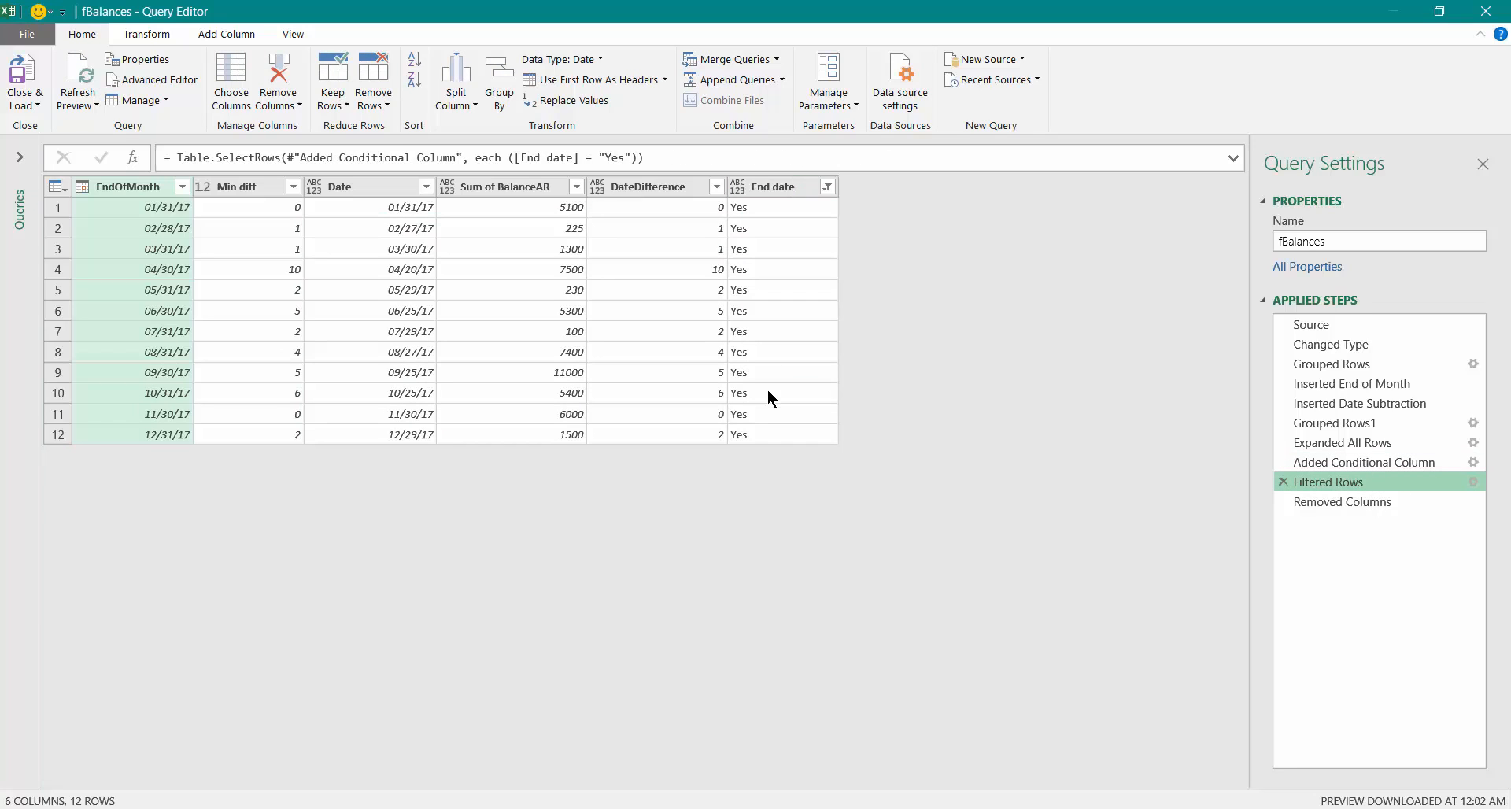
mouse_move(760, 440)
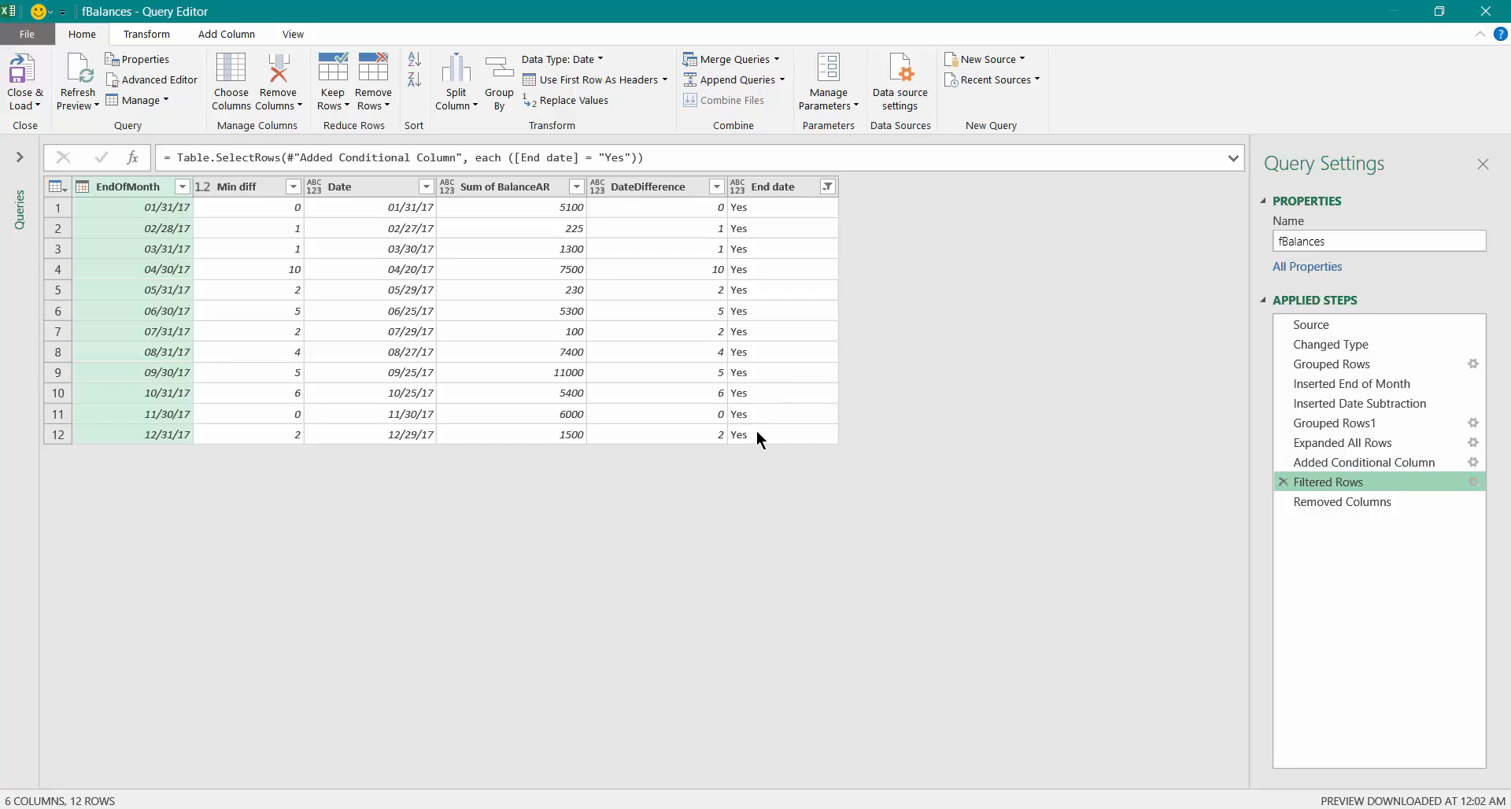
mouse_move(584, 349)
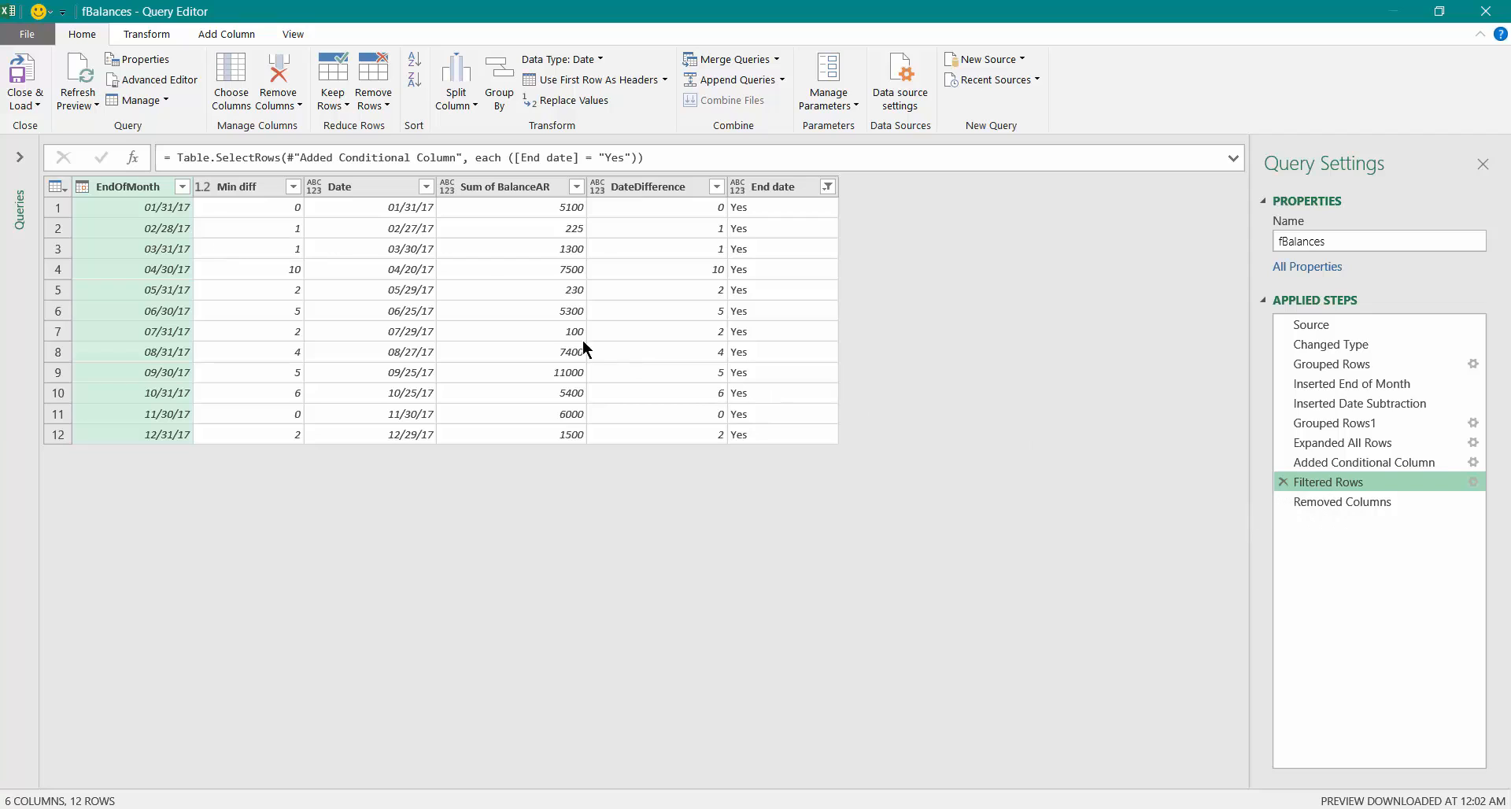
mouse_move(1330, 504)
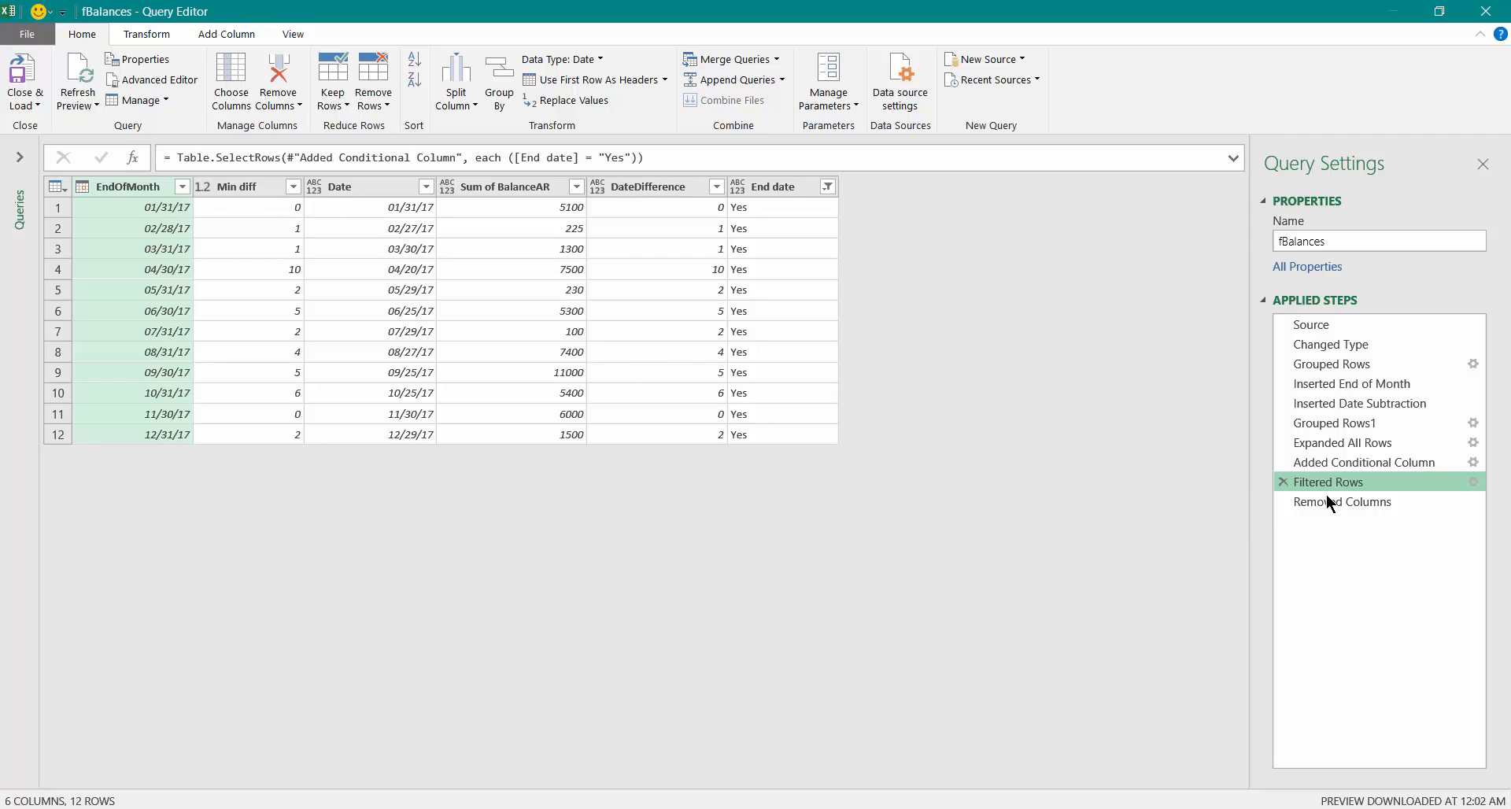
left_click(1342, 501)
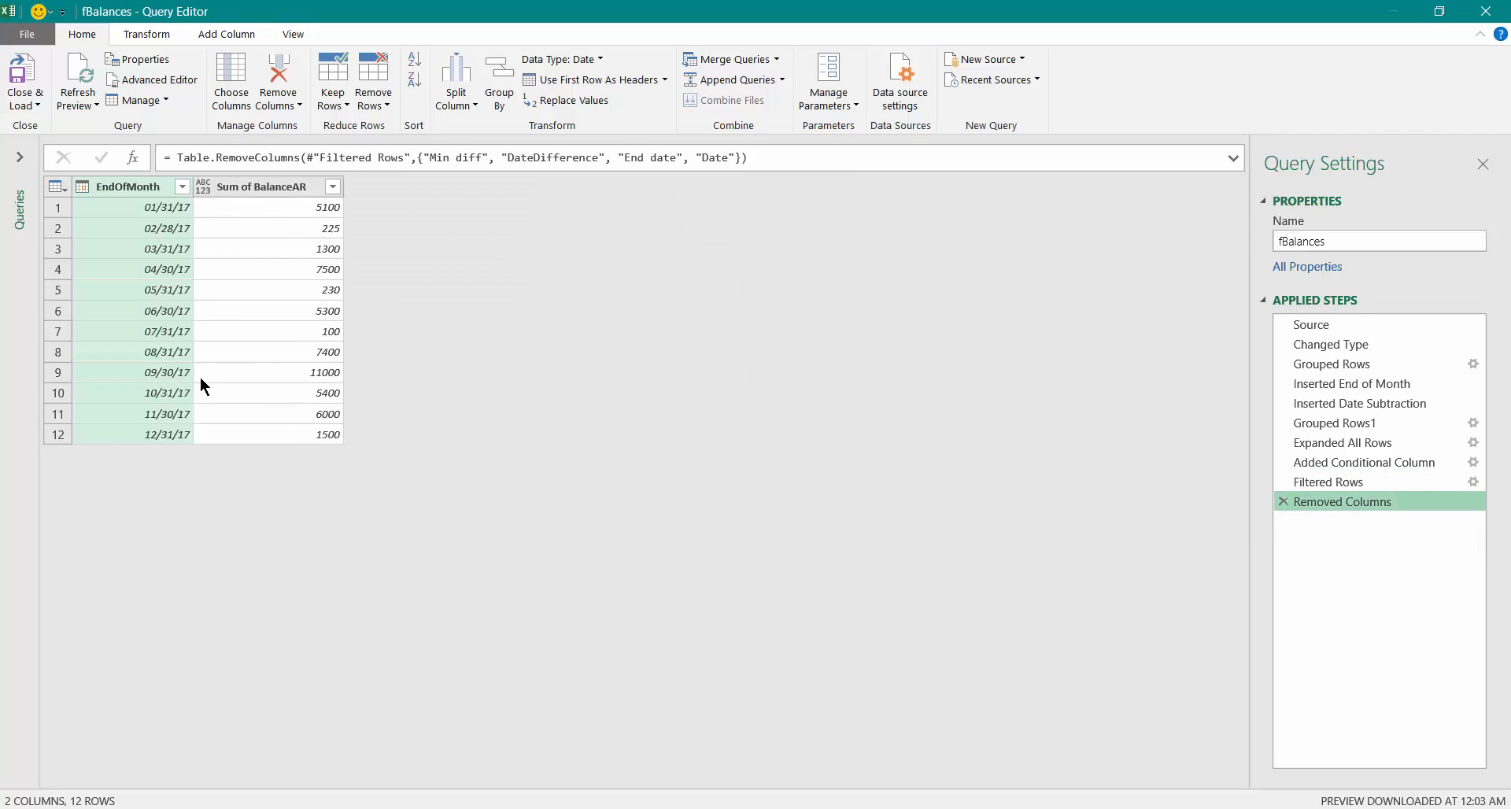
mouse_move(69, 373)
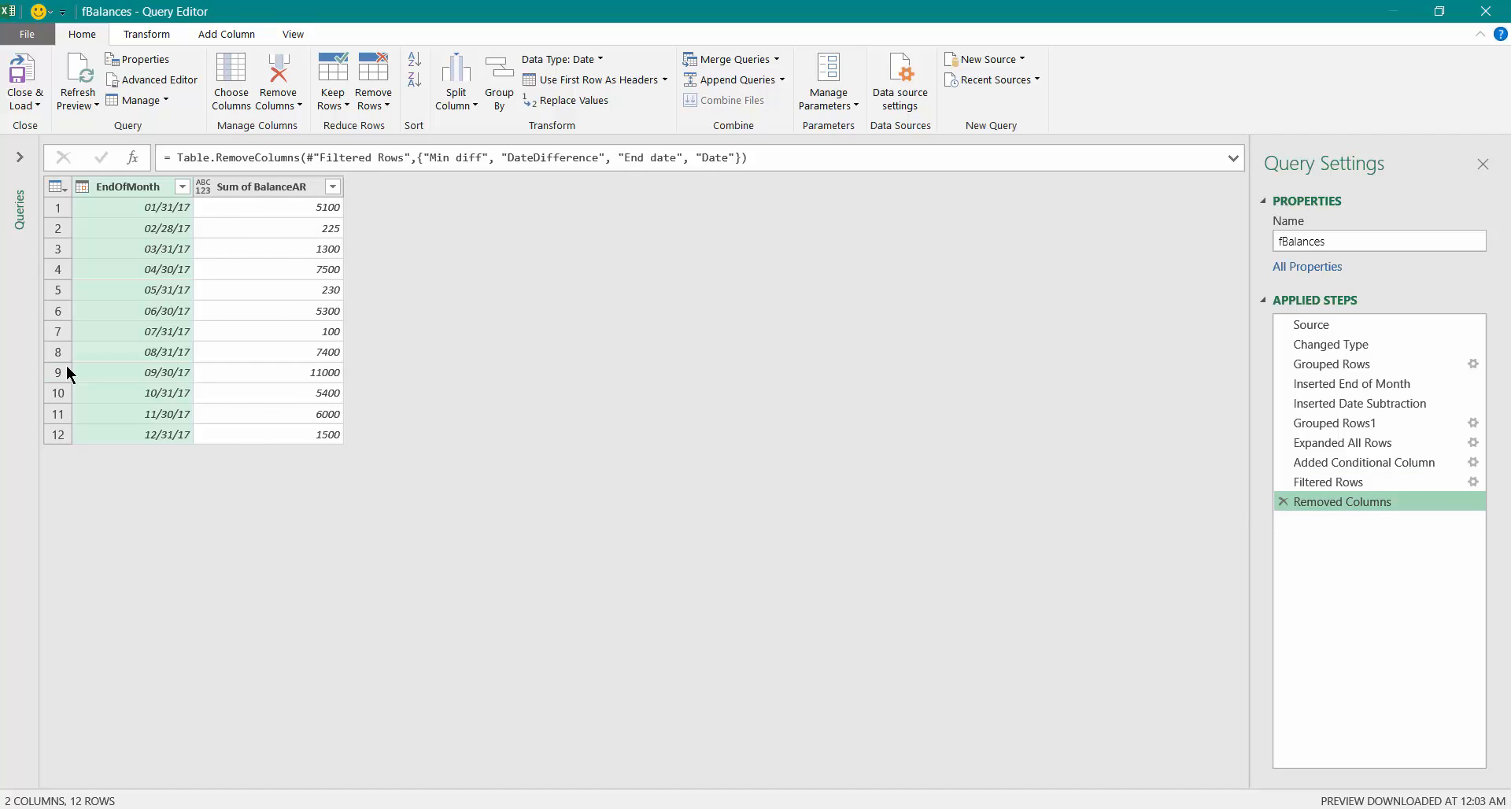
left_click(23, 79)
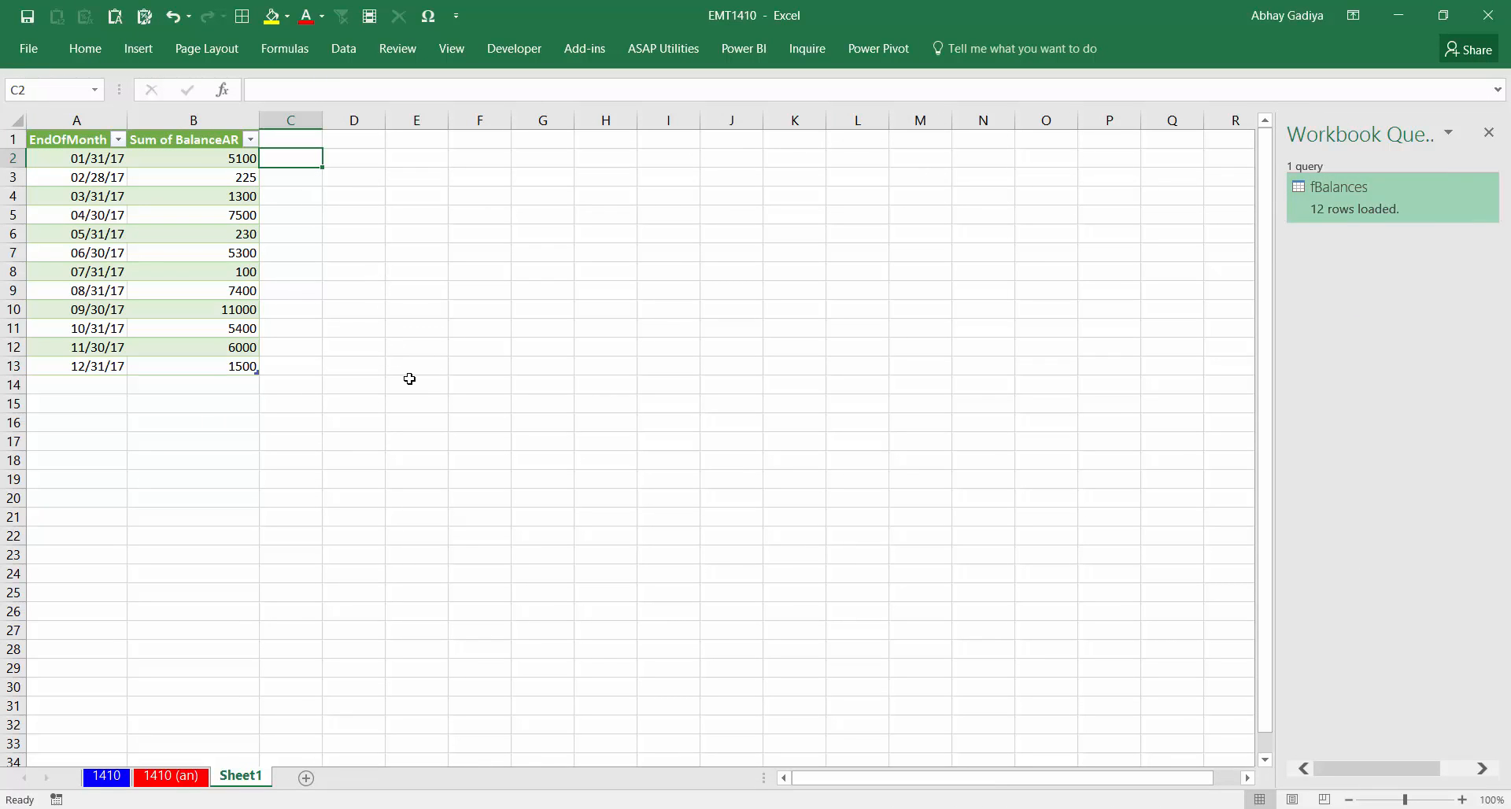
mouse_move(441, 379)
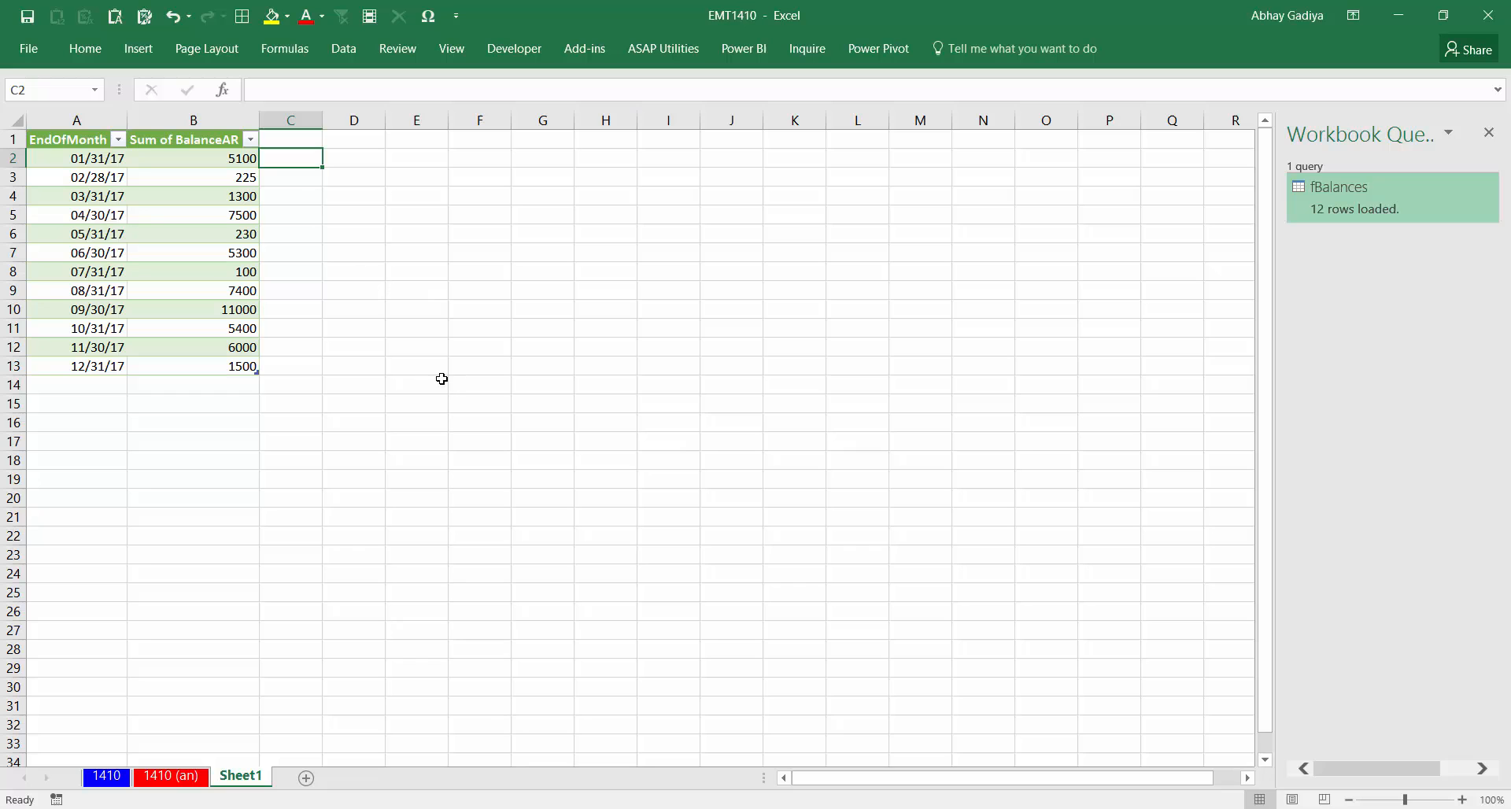